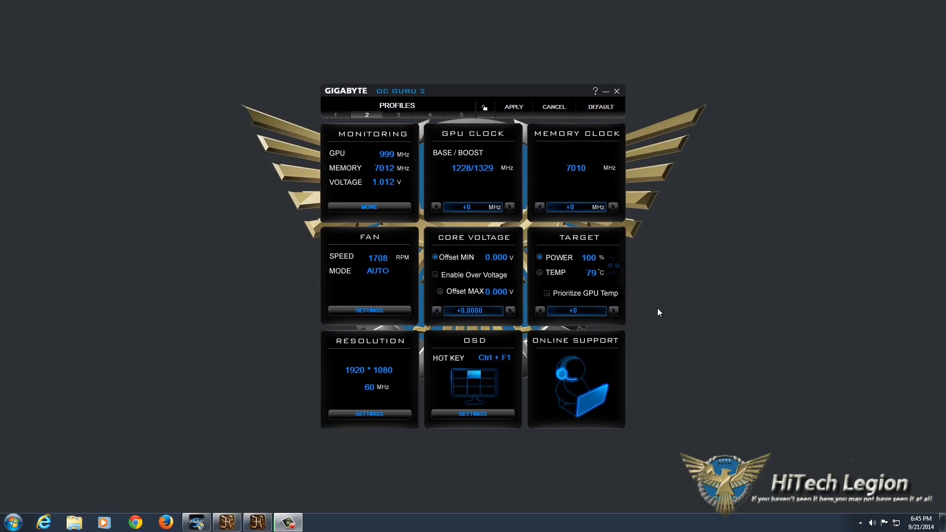
{"action": "mouse_move", "coordinate": [663, 318]}
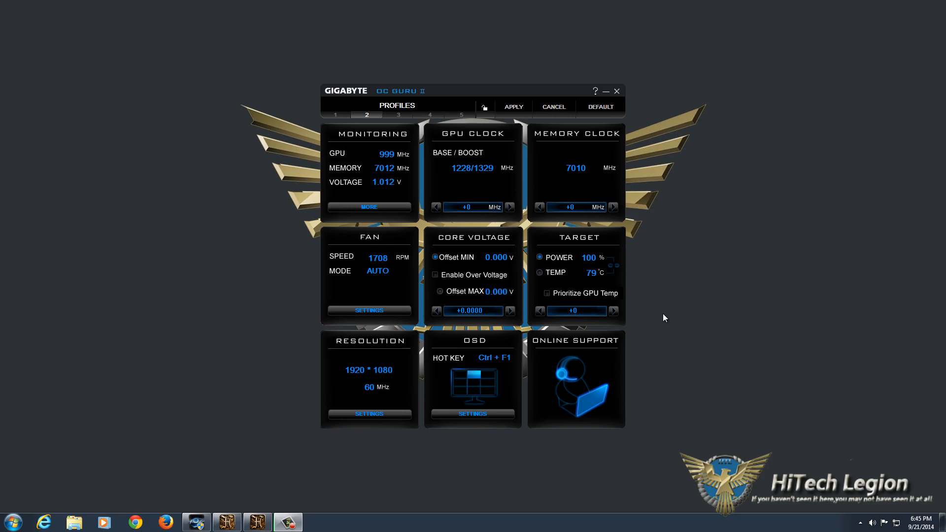
{"action": "mouse_move", "coordinate": [668, 338]}
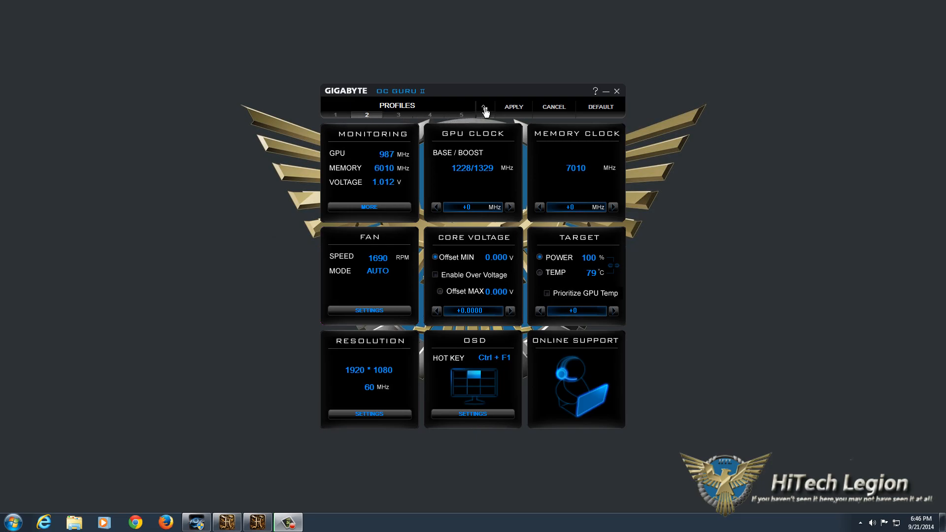
- Check profile 1 and return to profile 2 without committing, monitoring at GPU 1228 MHz, memory 7012 MHz, 1.068 V
{"action": "left_click", "coordinate": [485, 106]}
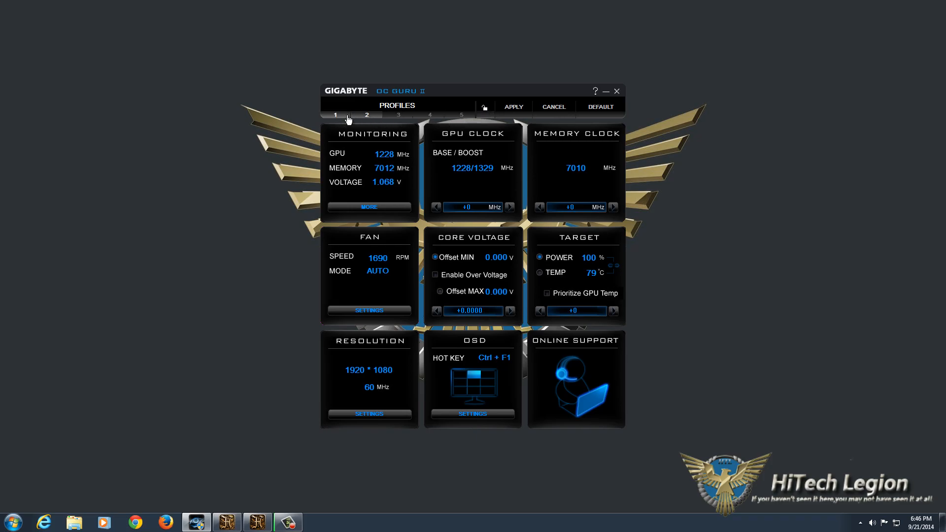
{"action": "left_click", "coordinate": [367, 115]}
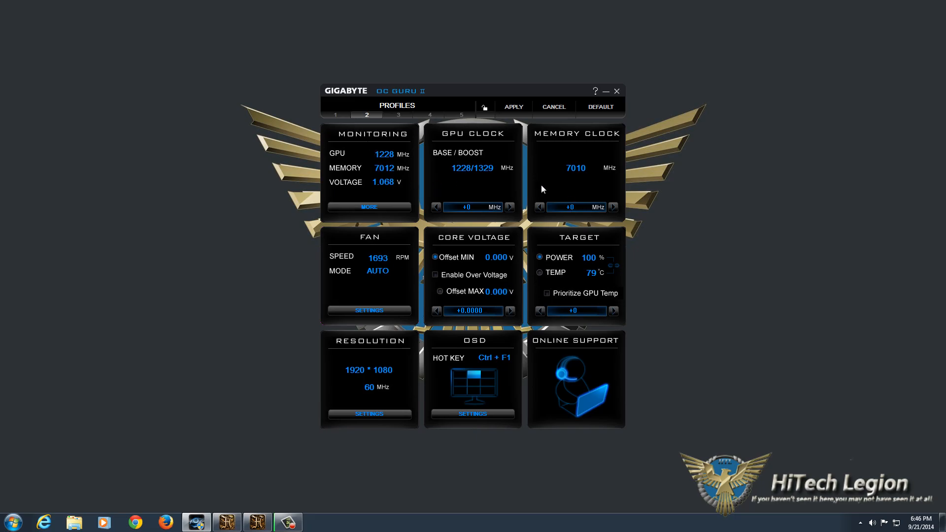
{"action": "mouse_move", "coordinate": [503, 111]}
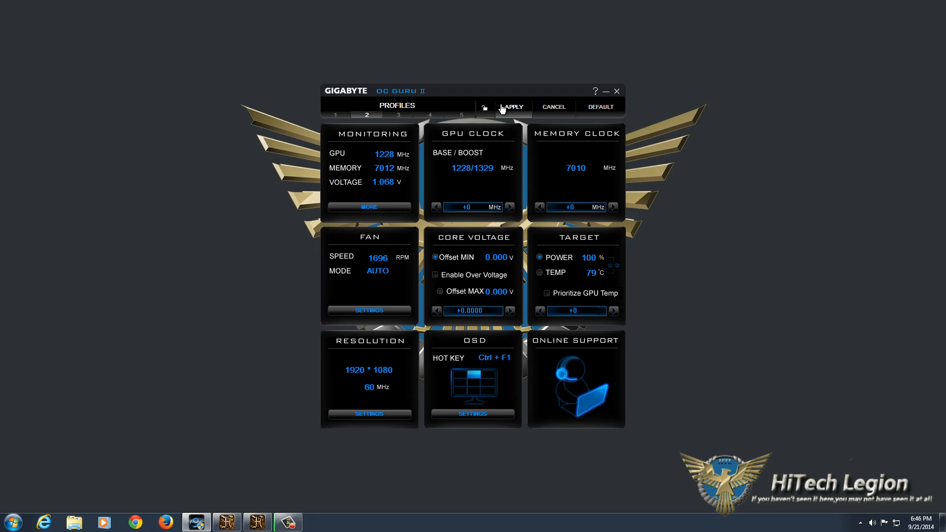
{"action": "mouse_move", "coordinate": [556, 106]}
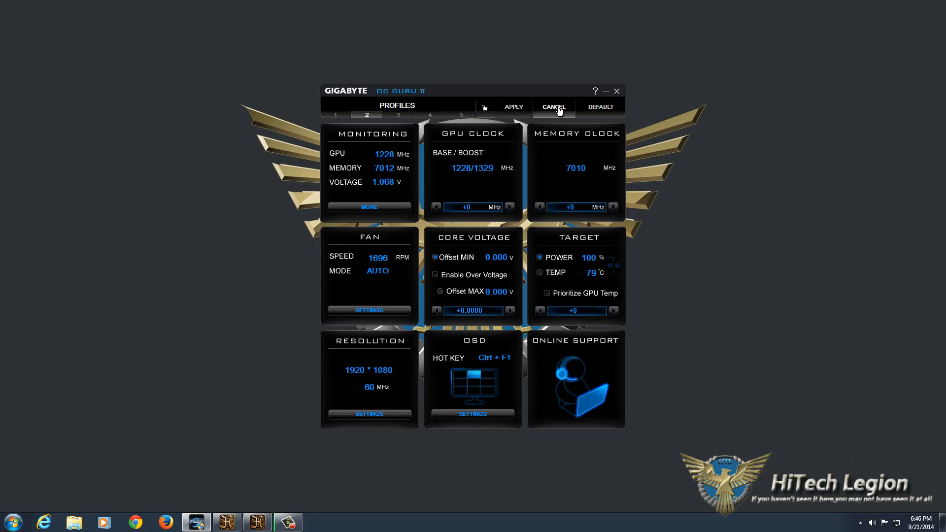
{"action": "mouse_move", "coordinate": [580, 151]}
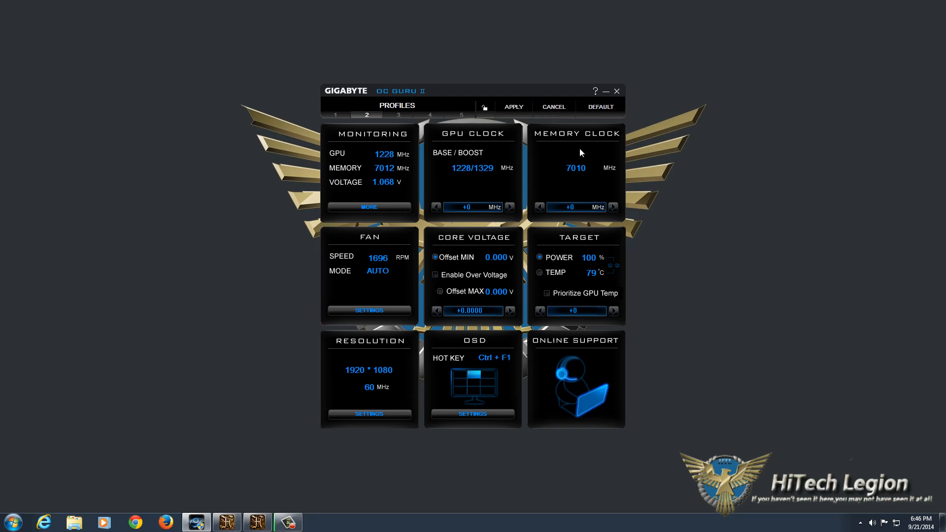
{"action": "mouse_move", "coordinate": [525, 235]}
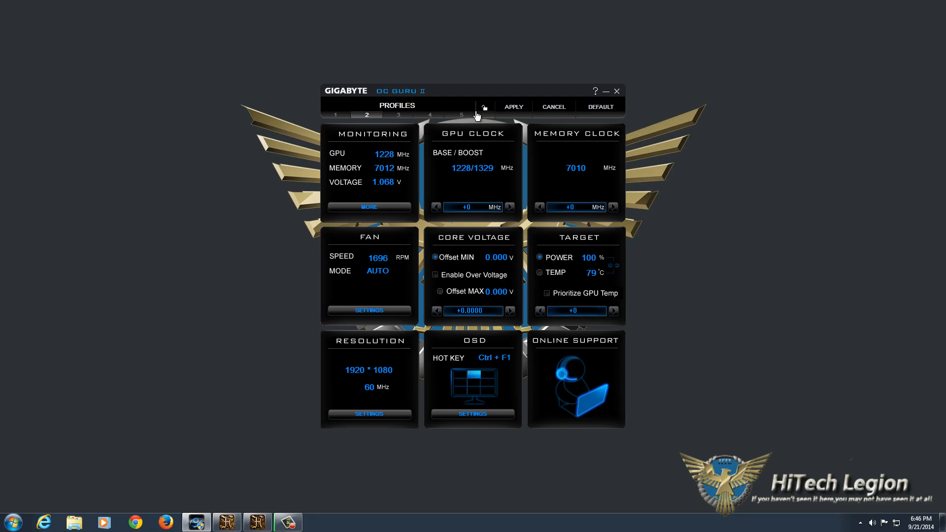
{"action": "mouse_move", "coordinate": [447, 352]}
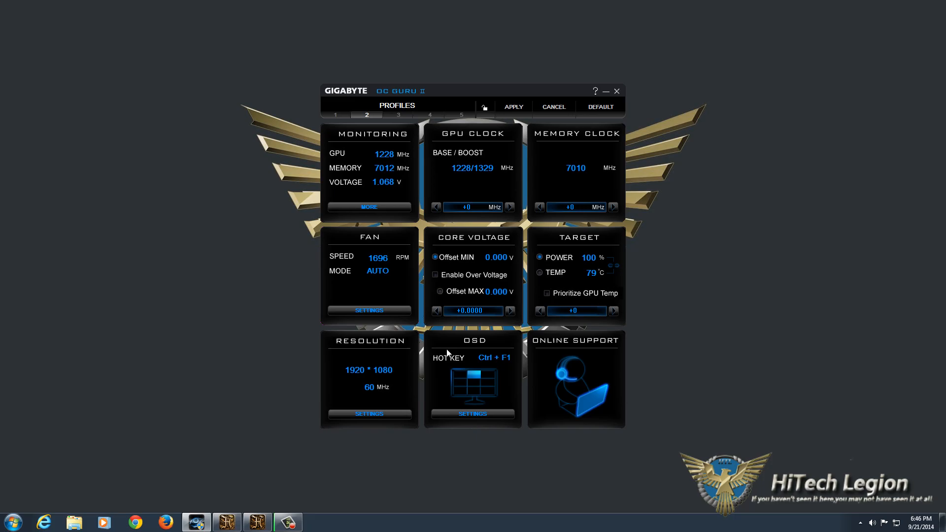
{"action": "mouse_move", "coordinate": [332, 177]}
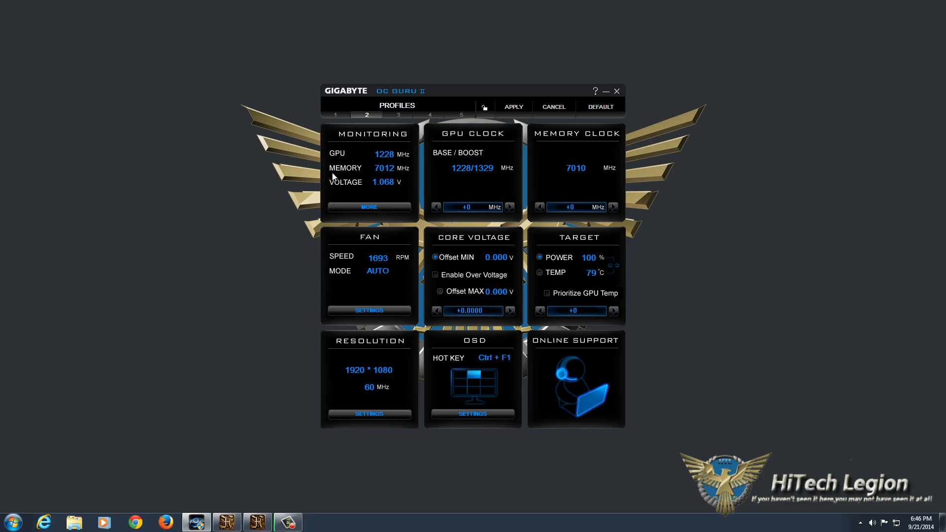
- Show the live monitoring graphs window and its settings listing six ticked metrics
{"action": "left_click", "coordinate": [367, 207]}
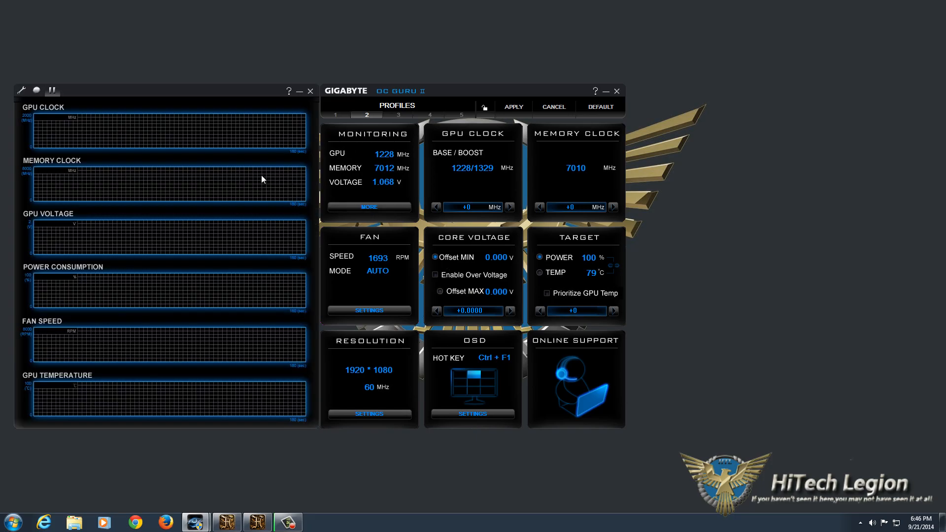
{"action": "mouse_move", "coordinate": [47, 170]}
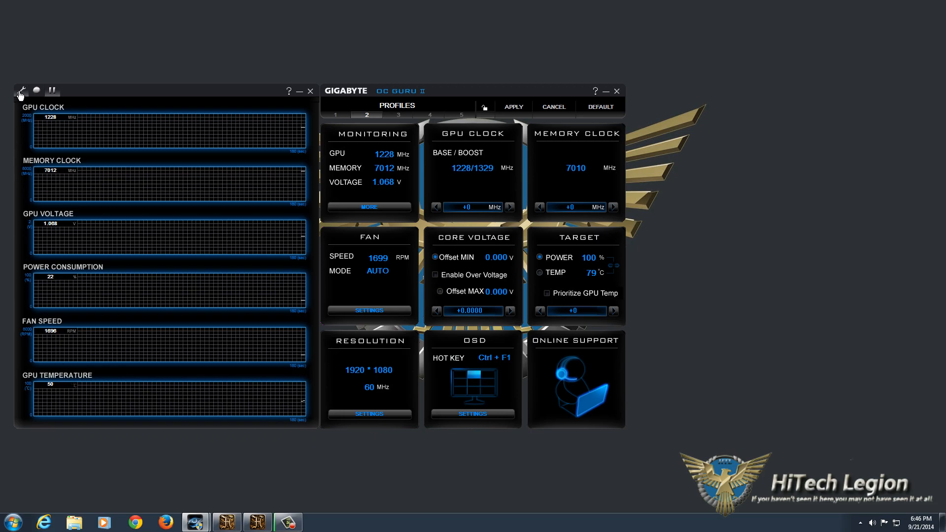
{"action": "left_click", "coordinate": [20, 91]}
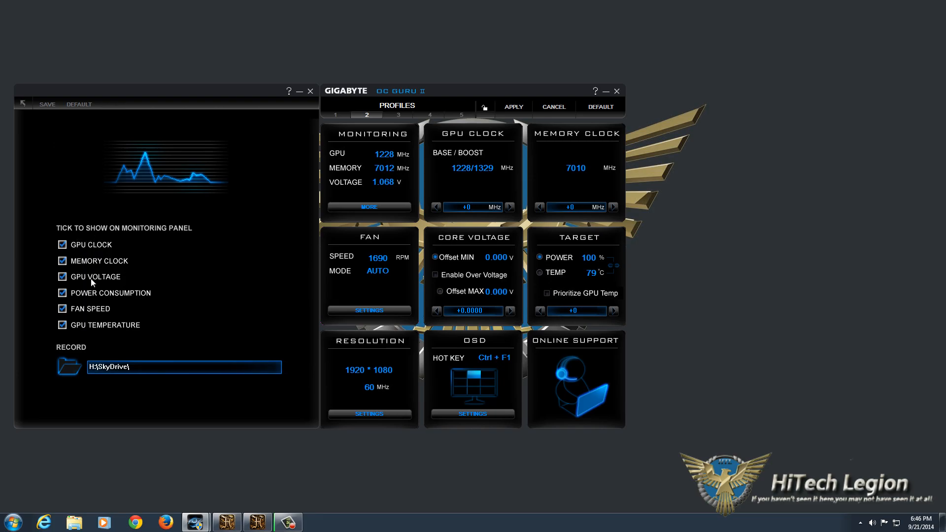
{"action": "mouse_move", "coordinate": [111, 351]}
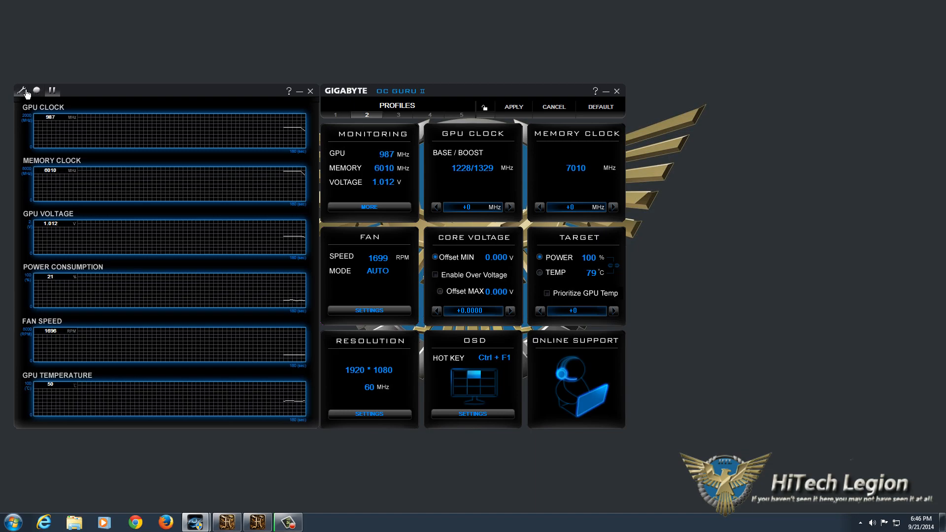
{"action": "mouse_move", "coordinate": [81, 109]}
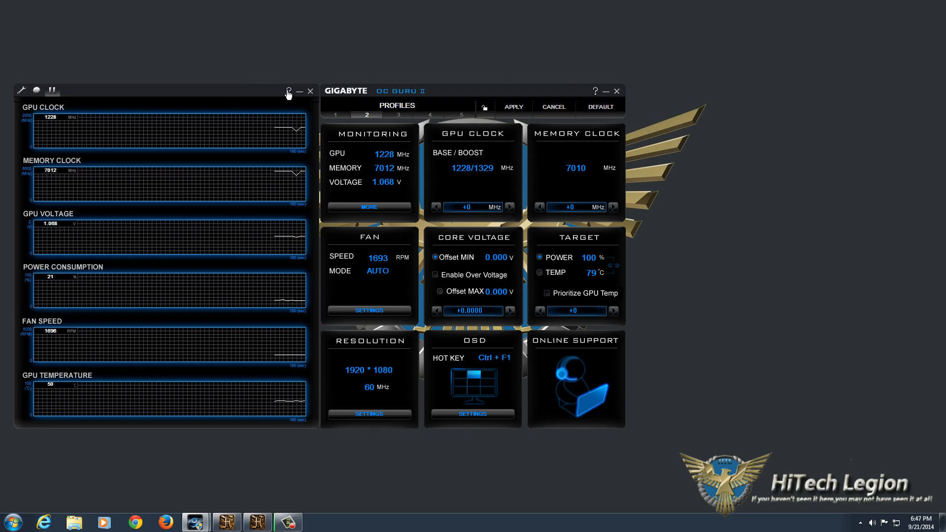
- Close the monitoring window and nudge the GPU clock offset to +23 MHz, below zero, then back to +0
{"action": "left_click", "coordinate": [310, 91]}
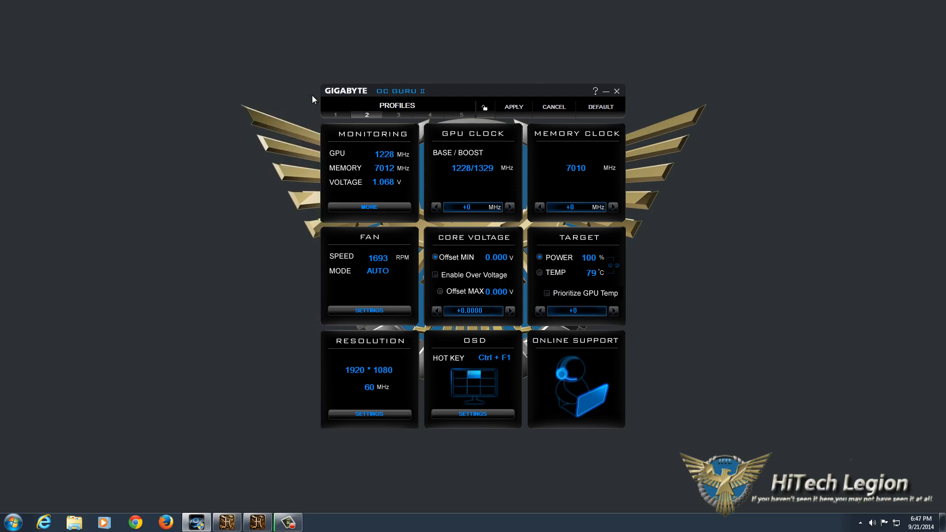
{"action": "mouse_move", "coordinate": [467, 132]}
{"action": "type", "text": "22"}
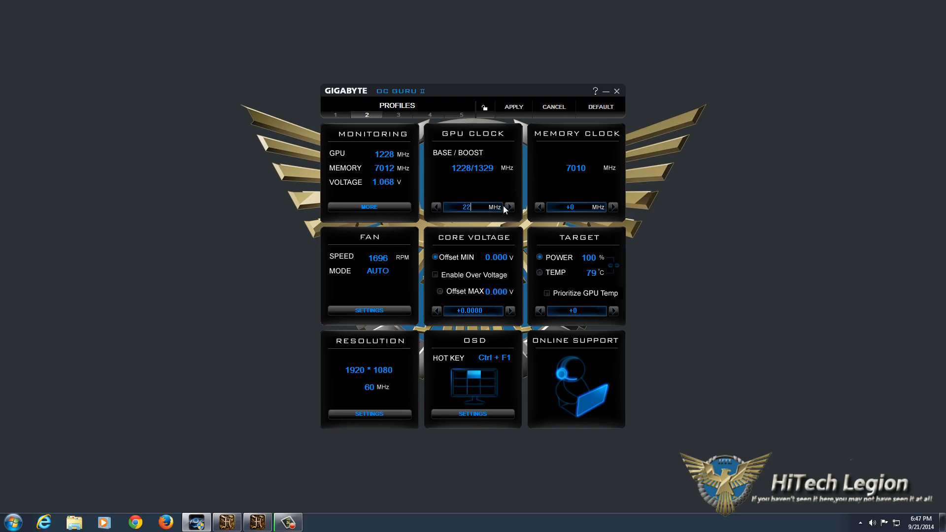
{"action": "left_click", "coordinate": [509, 207]}
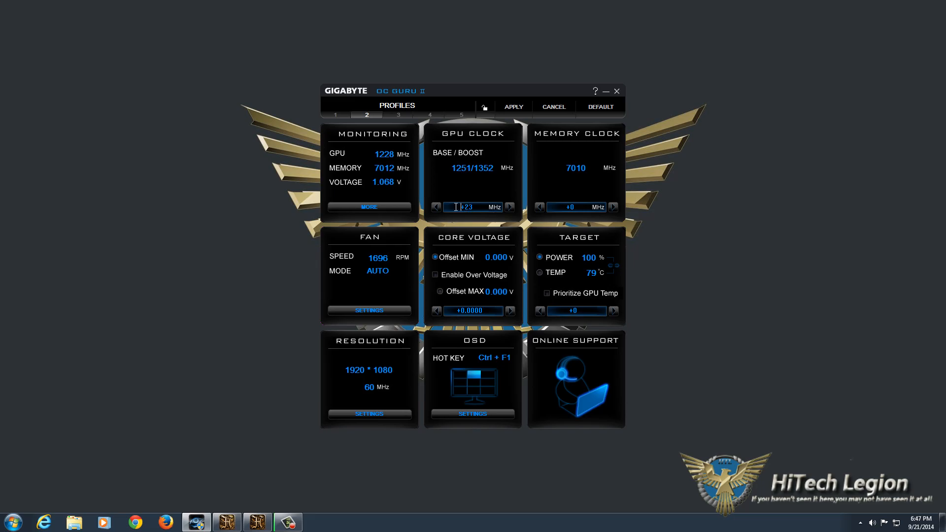
{"action": "left_click", "coordinate": [436, 206]}
{"action": "type", "text": "0"}
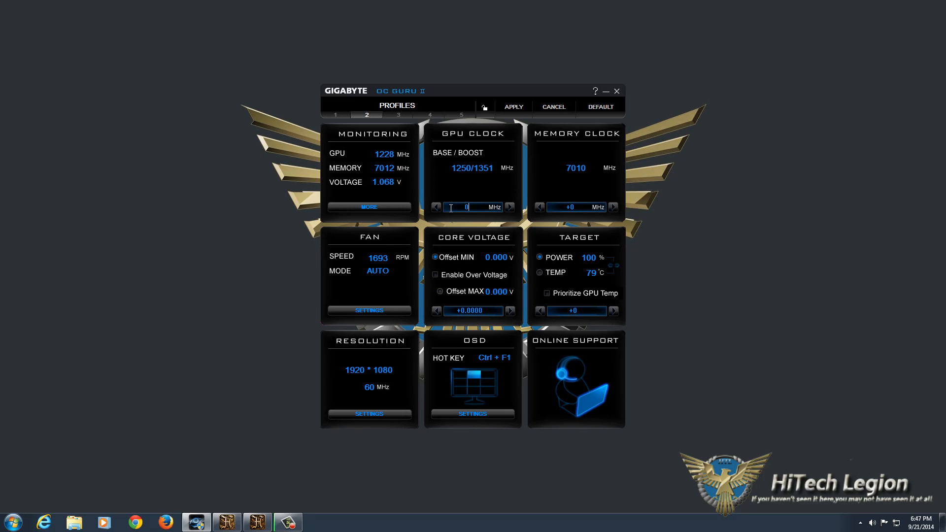
{"action": "left_click", "coordinate": [436, 206]}
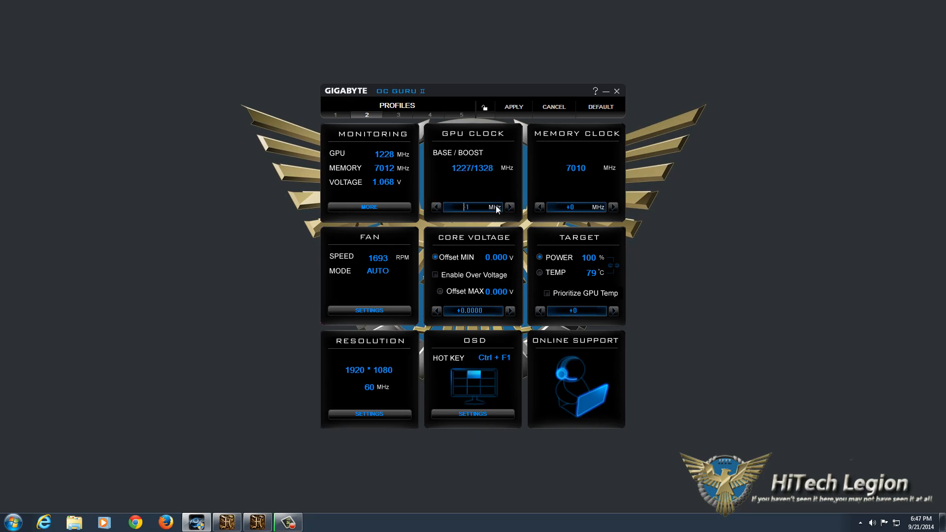
{"action": "left_click", "coordinate": [509, 207]}
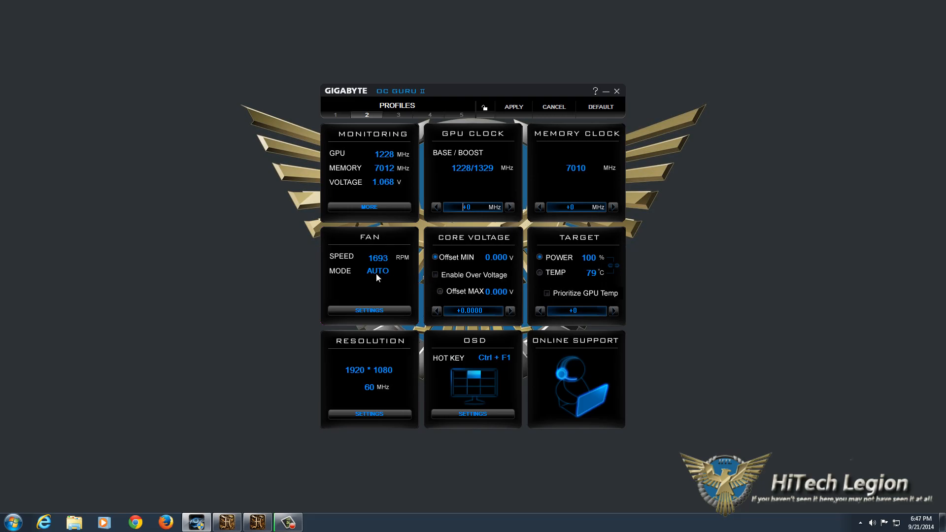
{"action": "mouse_move", "coordinate": [471, 286]}
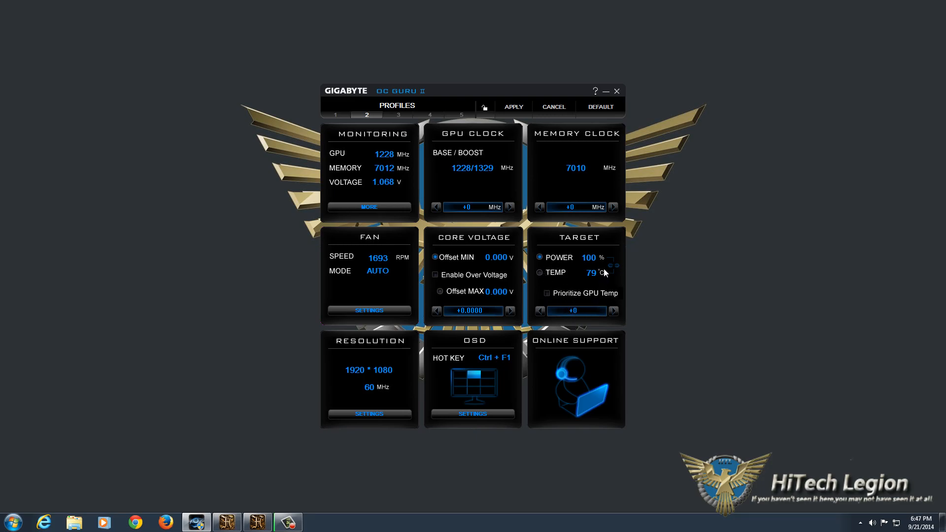
{"action": "mouse_move", "coordinate": [611, 261]}
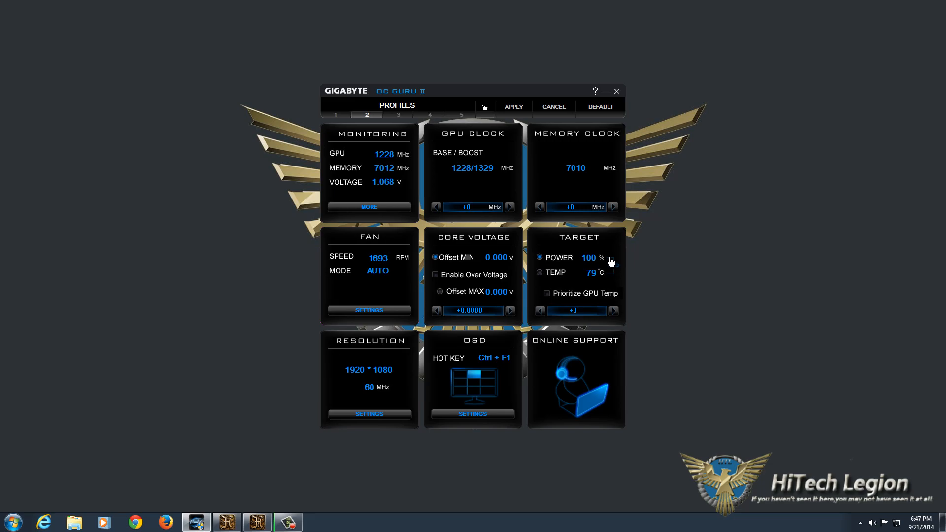
{"action": "mouse_move", "coordinate": [438, 267]}
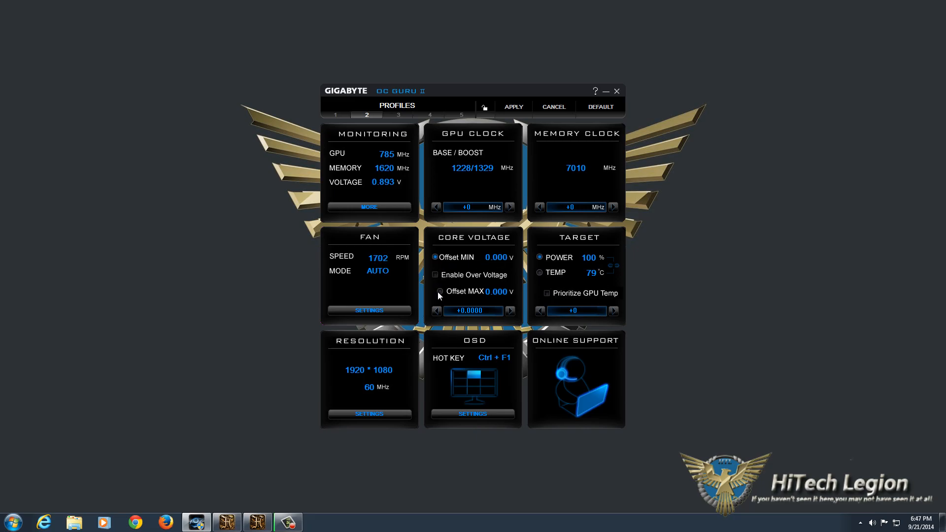
{"action": "mouse_move", "coordinate": [388, 301]}
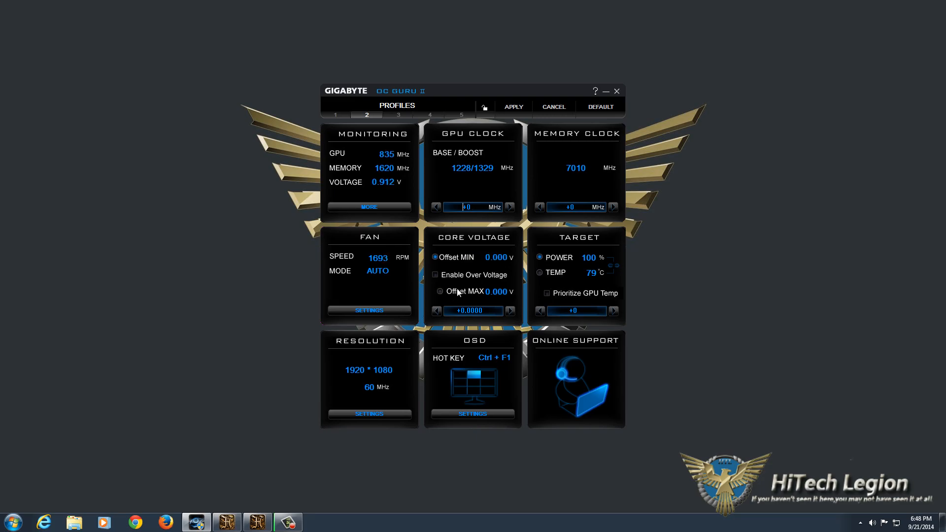
{"action": "mouse_move", "coordinate": [495, 295]}
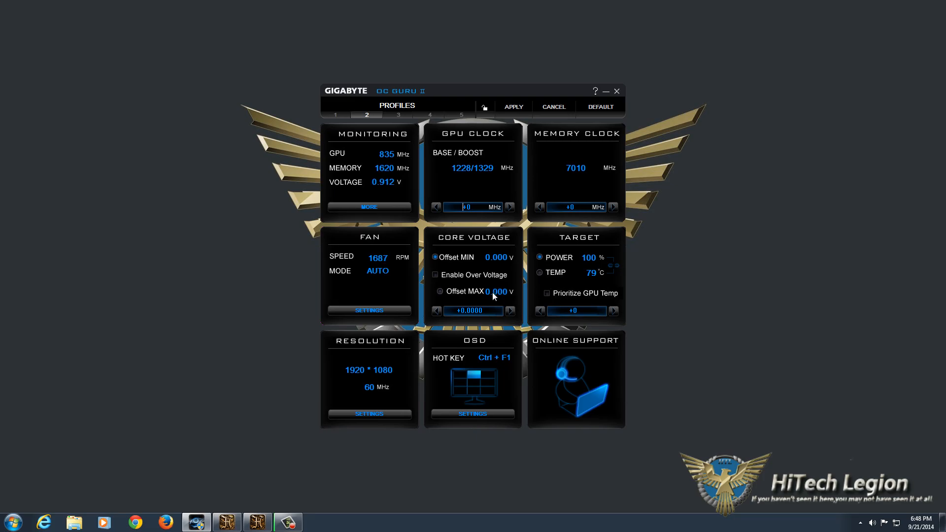
{"action": "mouse_move", "coordinate": [491, 297]}
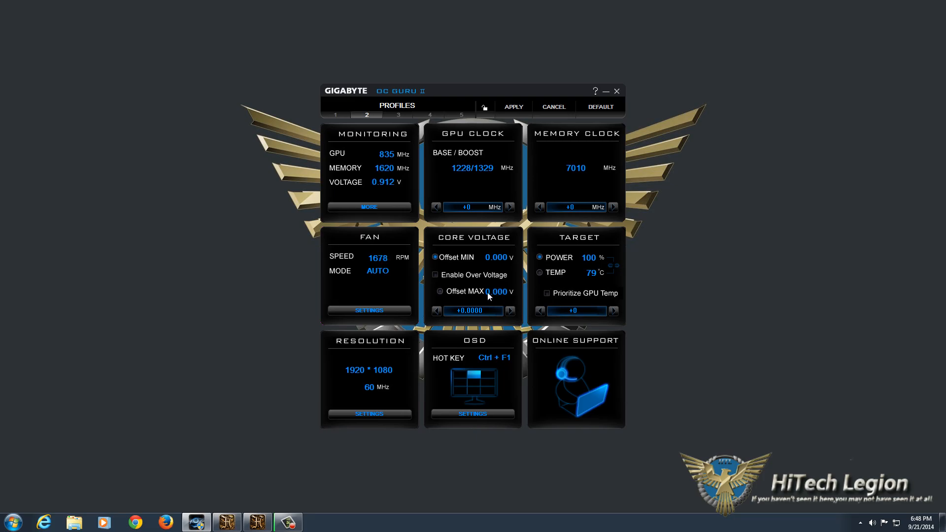
{"action": "mouse_move", "coordinate": [576, 366]}
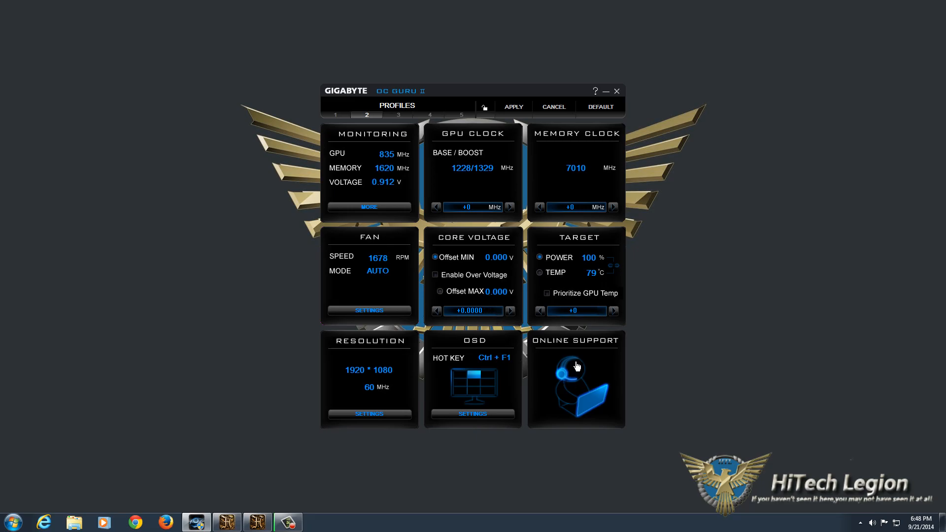
{"action": "left_click", "coordinate": [574, 378]}
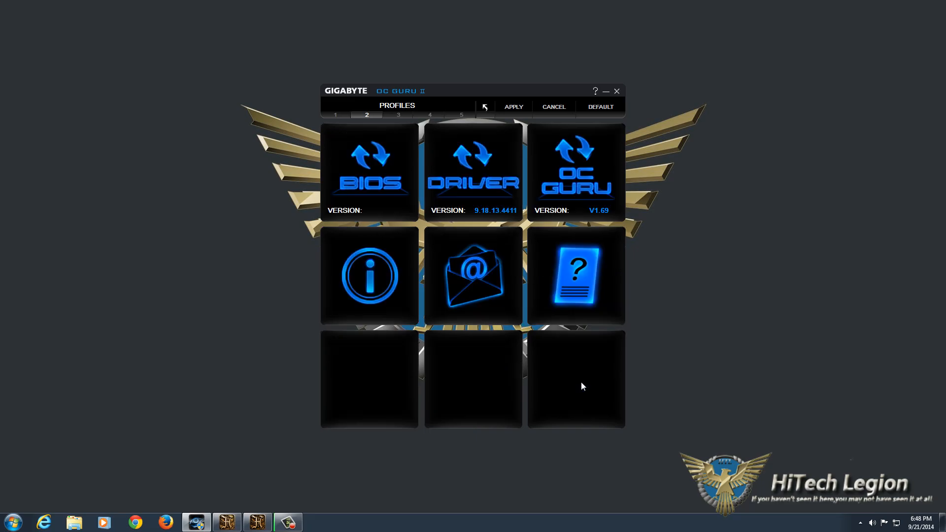
{"action": "mouse_move", "coordinate": [547, 179]}
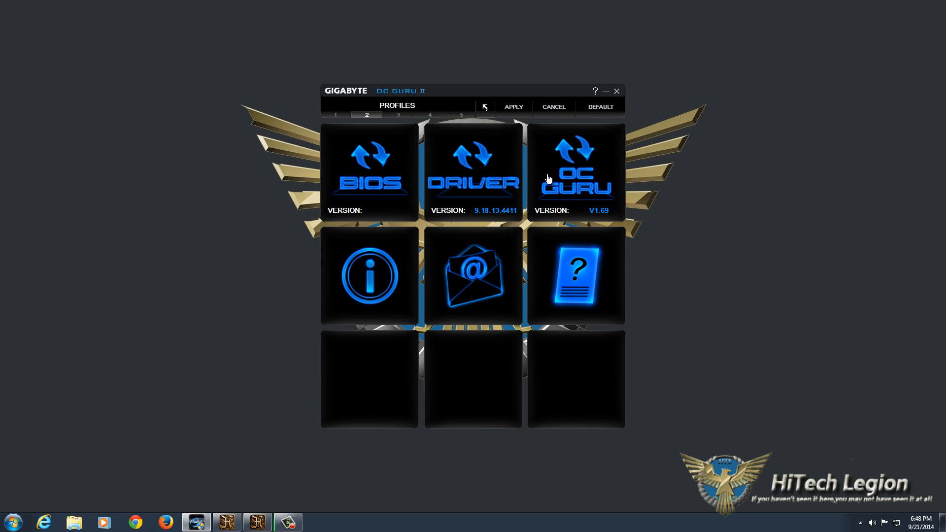
{"action": "mouse_move", "coordinate": [385, 268]}
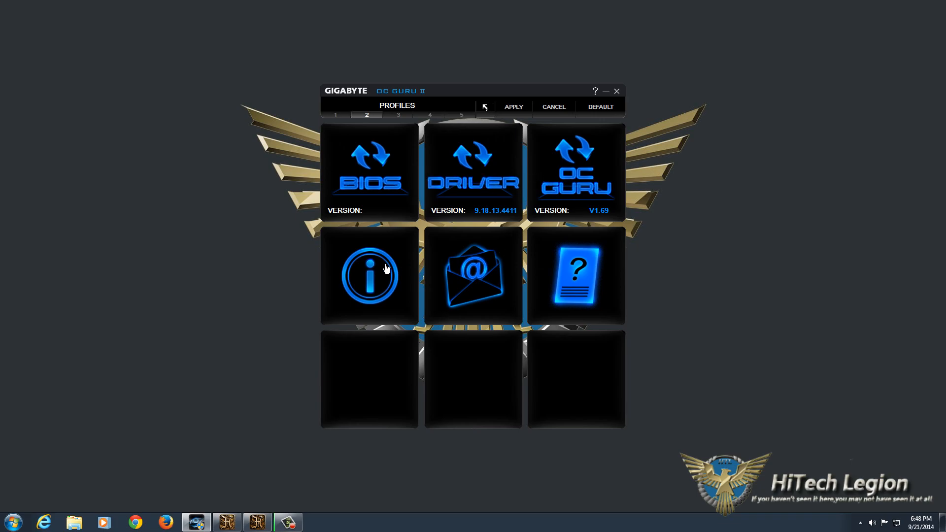
{"action": "mouse_move", "coordinate": [503, 278]}
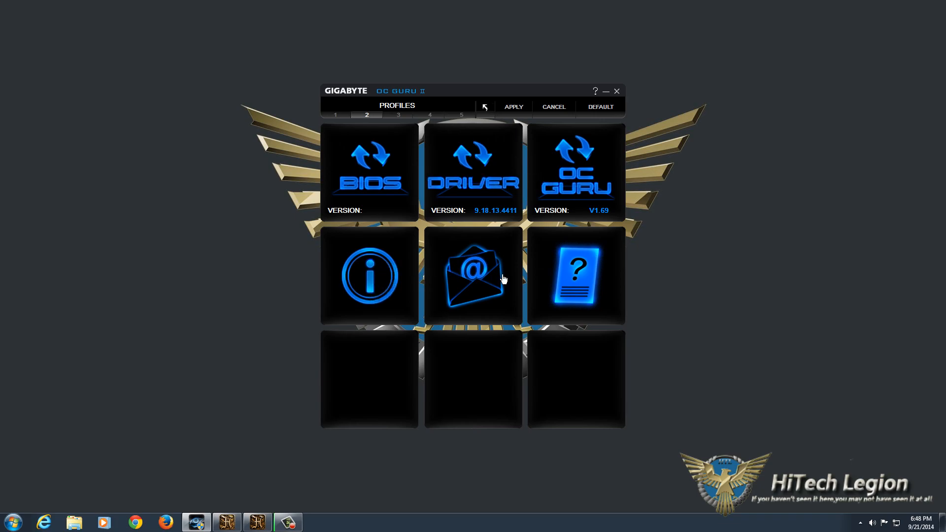
{"action": "mouse_move", "coordinate": [352, 113]}
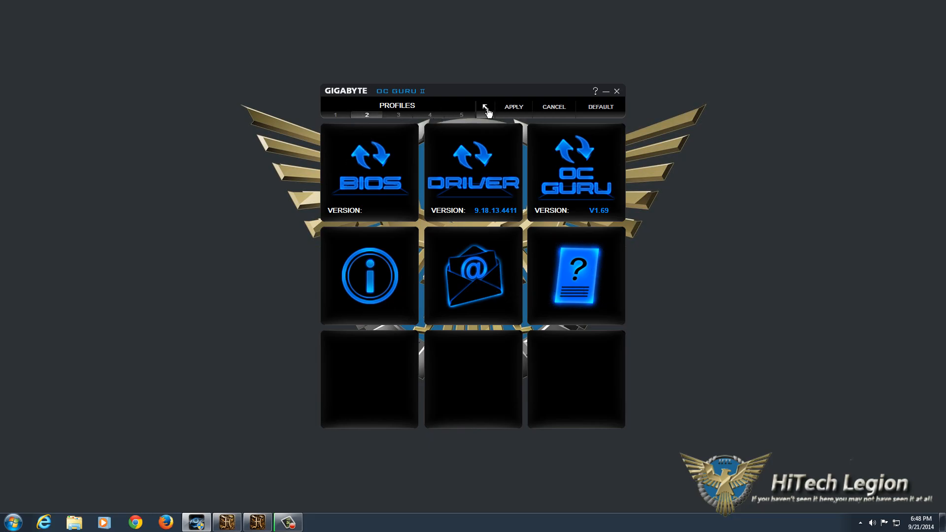
{"action": "left_click", "coordinate": [485, 107]}
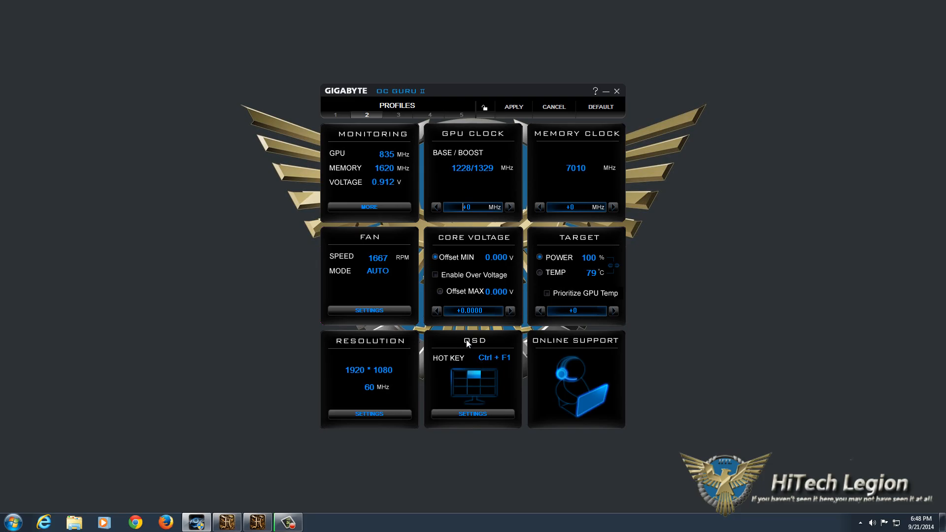
- Move the on-screen display location to the left-middle screen position in OSD Settings
{"action": "left_click", "coordinate": [472, 413]}
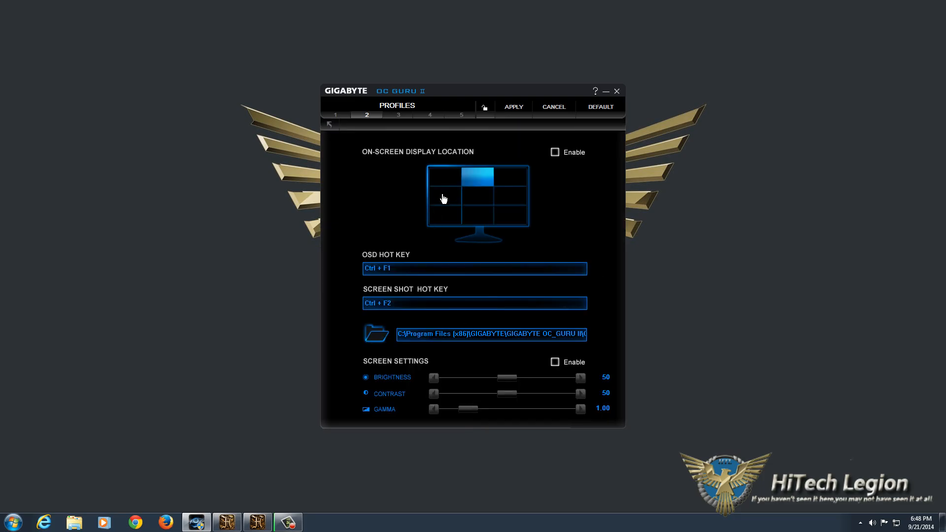
{"action": "left_click", "coordinate": [445, 197]}
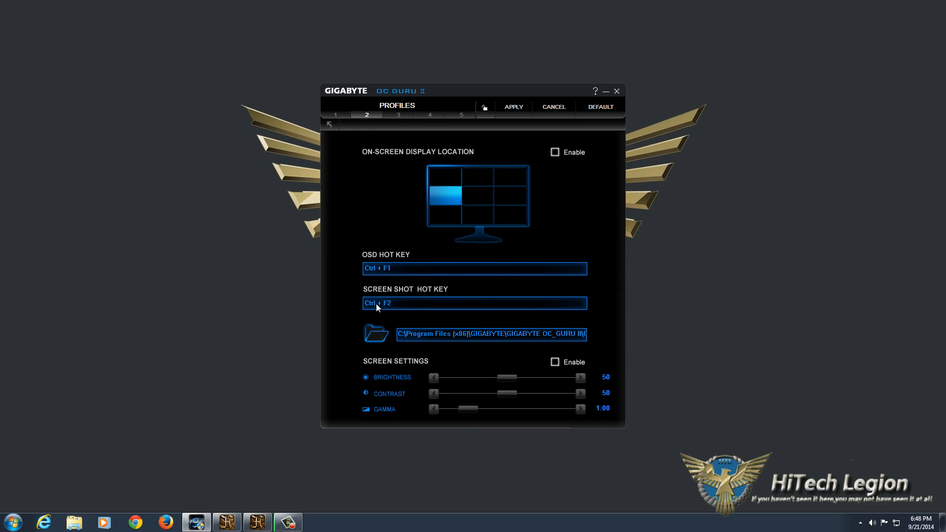
{"action": "mouse_move", "coordinate": [464, 412]}
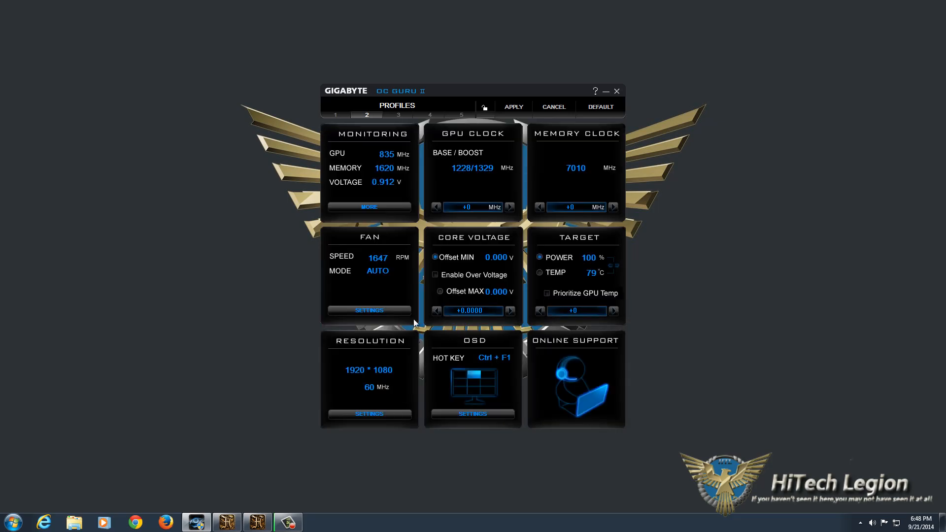
{"action": "mouse_move", "coordinate": [368, 414]}
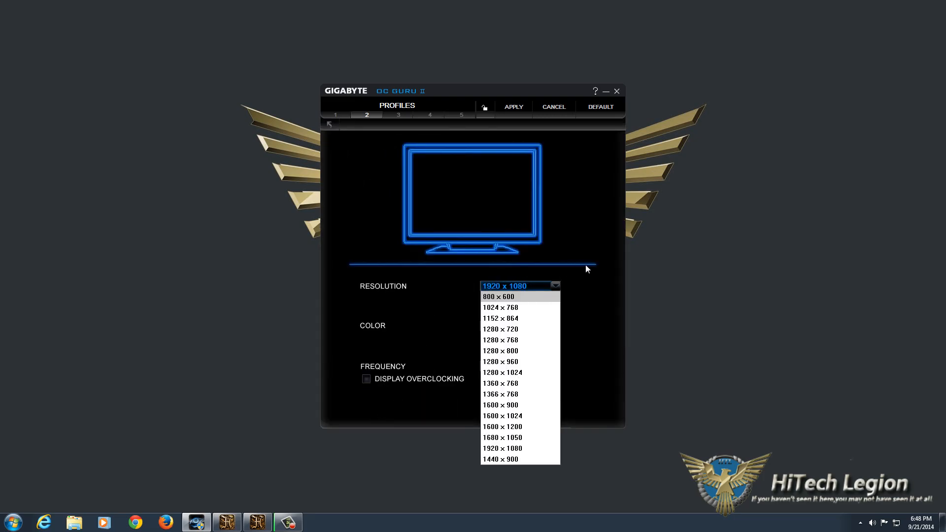
{"action": "mouse_move", "coordinate": [582, 341]}
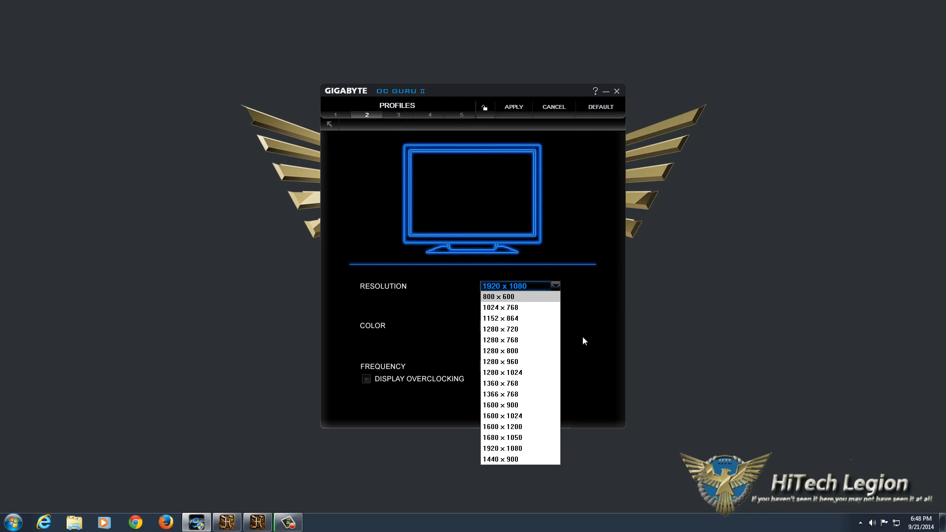
- Leave the resolution at 1920 x 1080, 32 bit, 60 Hz after viewing the list
{"action": "left_click", "coordinate": [501, 447]}
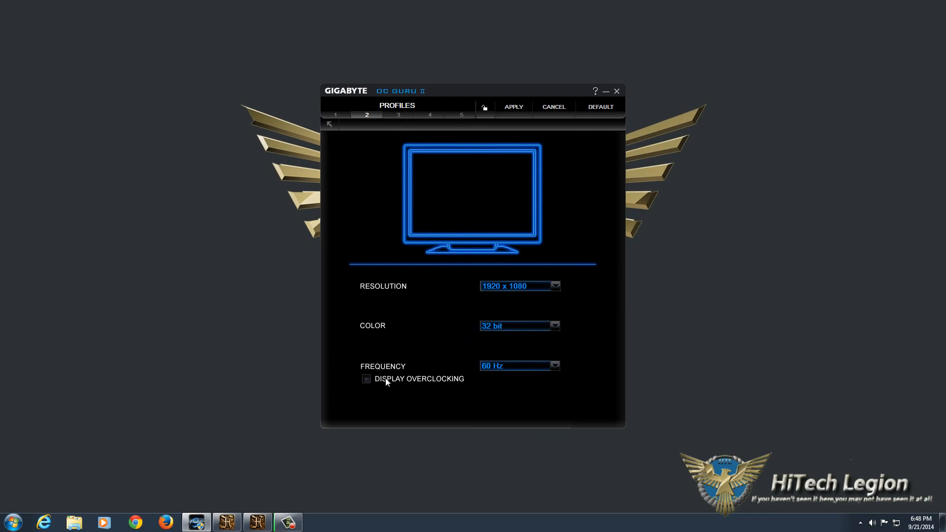
{"action": "mouse_move", "coordinate": [546, 372]}
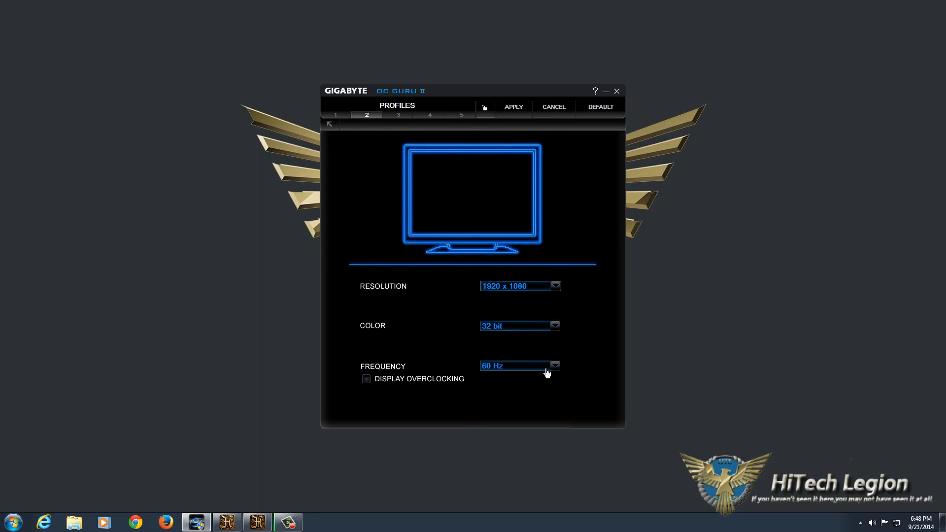
{"action": "mouse_move", "coordinate": [380, 167]}
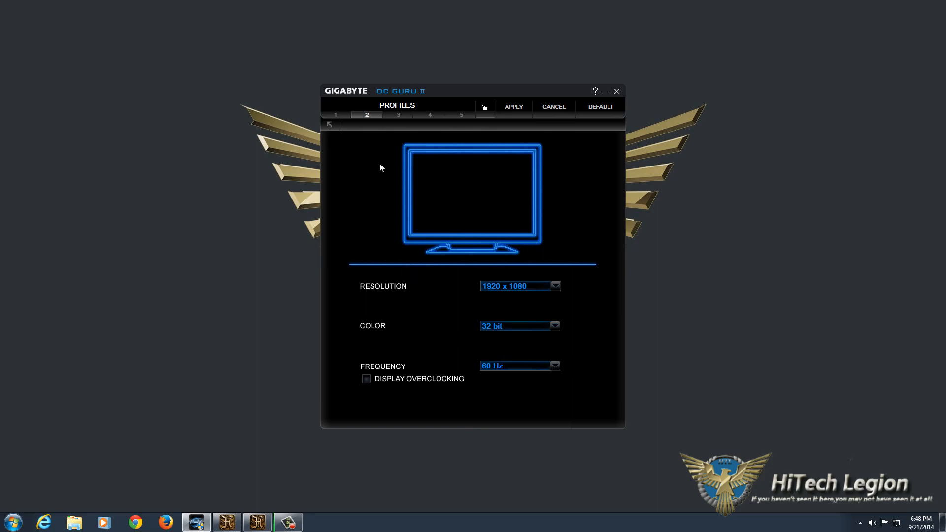
- Switch the fan to manual control on the Fan Settings page from the dashboard
{"action": "left_click", "coordinate": [329, 124]}
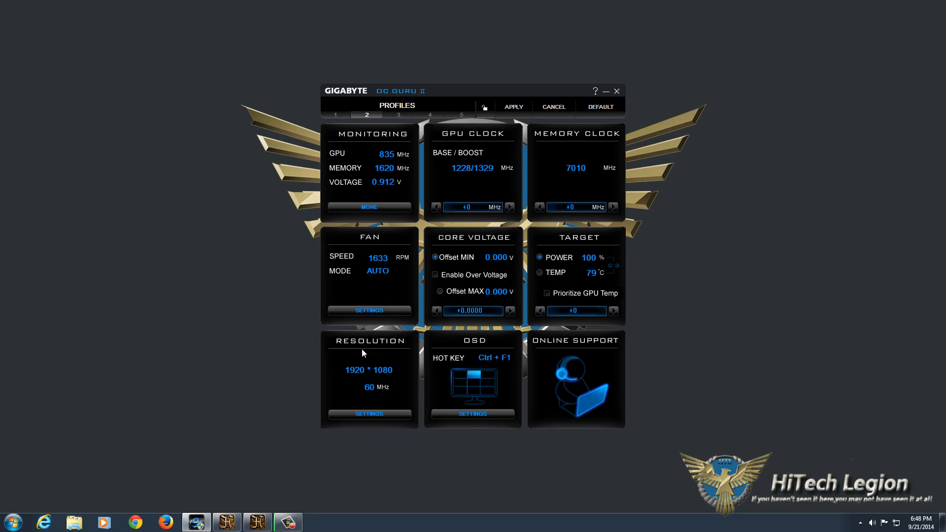
{"action": "left_click", "coordinate": [368, 311]}
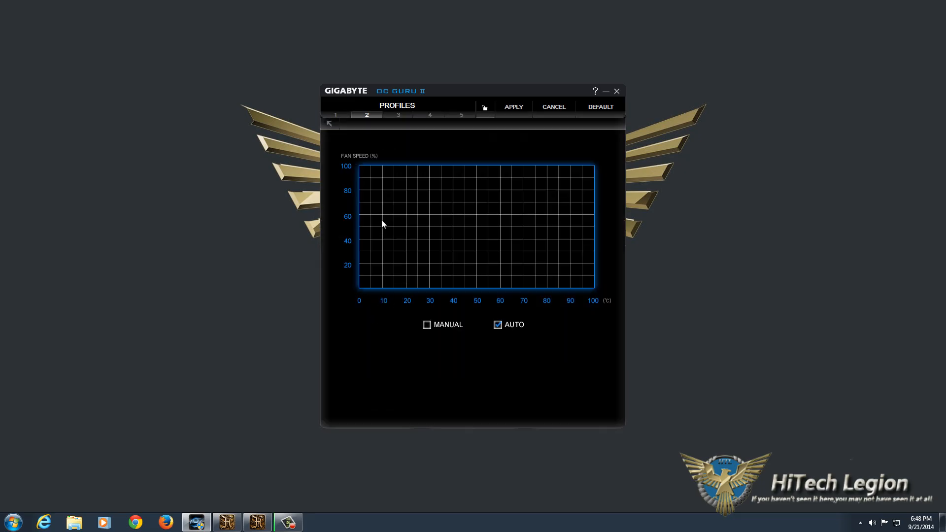
{"action": "mouse_move", "coordinate": [523, 330]}
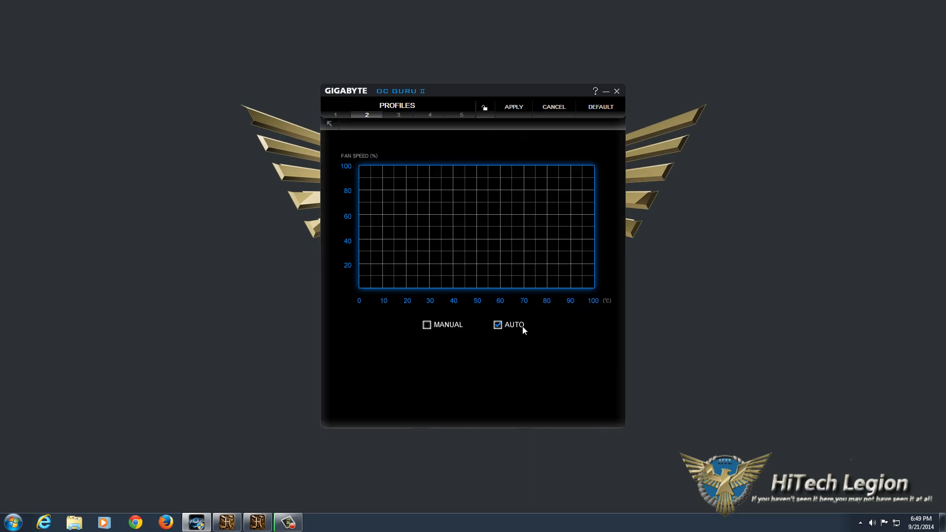
{"action": "mouse_move", "coordinate": [436, 331]}
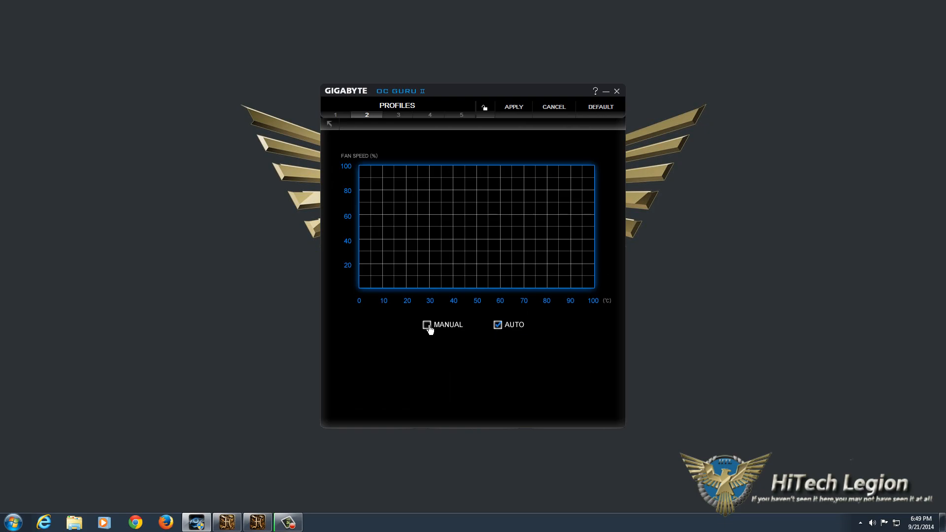
{"action": "left_click", "coordinate": [427, 324]}
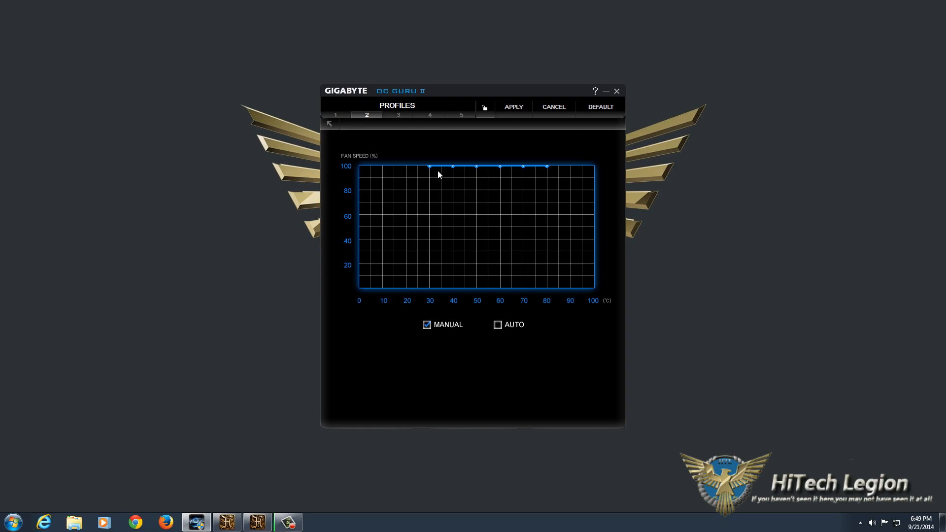
{"action": "mouse_move", "coordinate": [429, 173]}
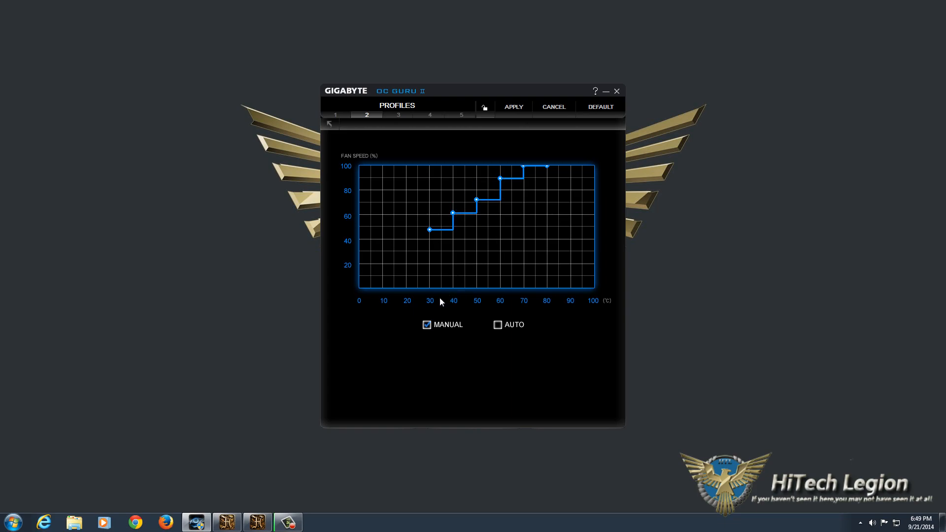
{"action": "mouse_move", "coordinate": [447, 304]}
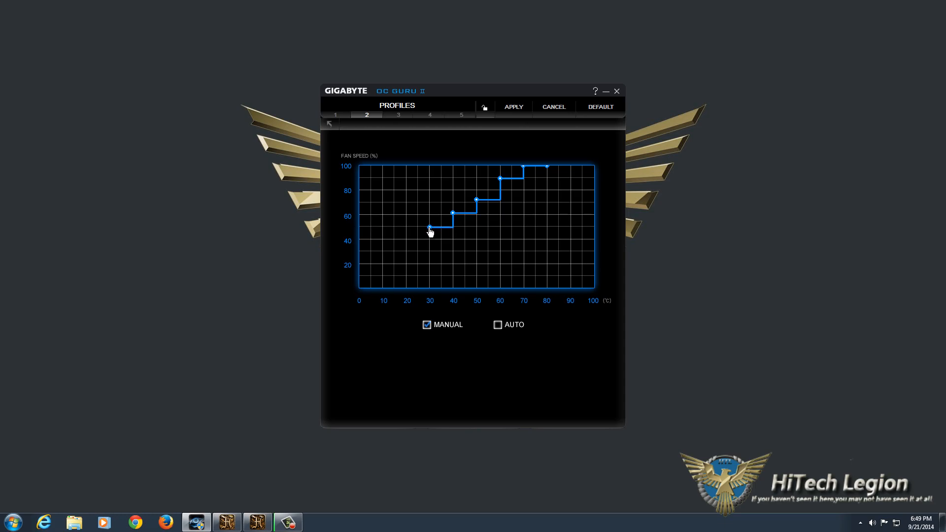
{"action": "mouse_move", "coordinate": [415, 234]}
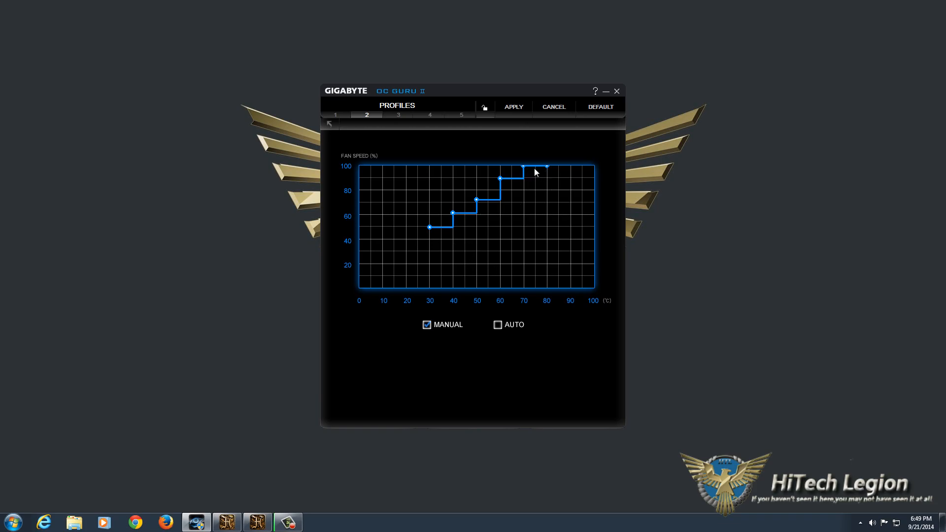
{"action": "mouse_move", "coordinate": [455, 268]}
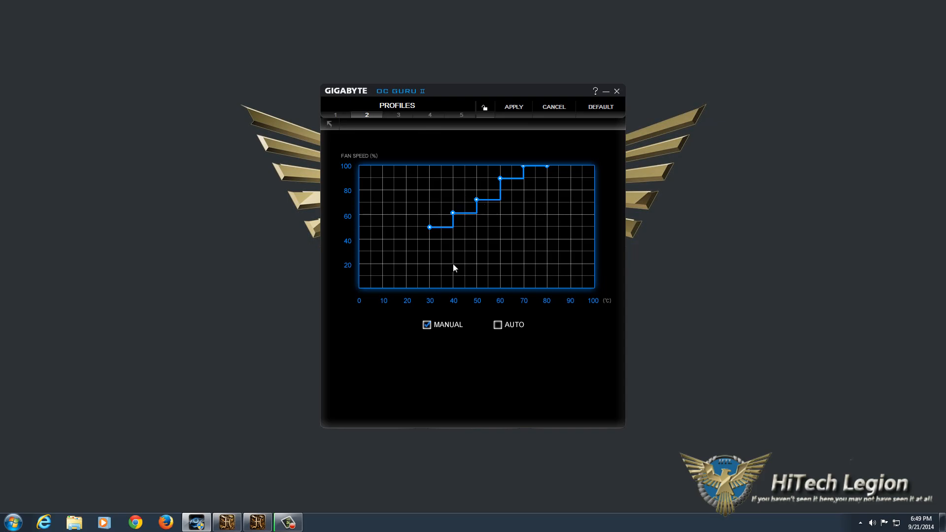
- Return the fan to auto mode (1597 RPM) and go back to the main dashboard
{"action": "left_click", "coordinate": [496, 324]}
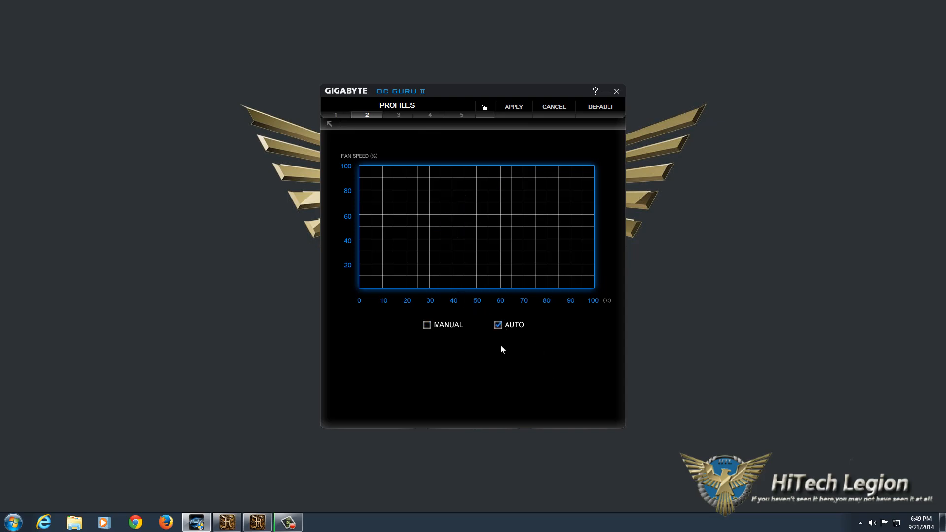
{"action": "mouse_move", "coordinate": [337, 124]}
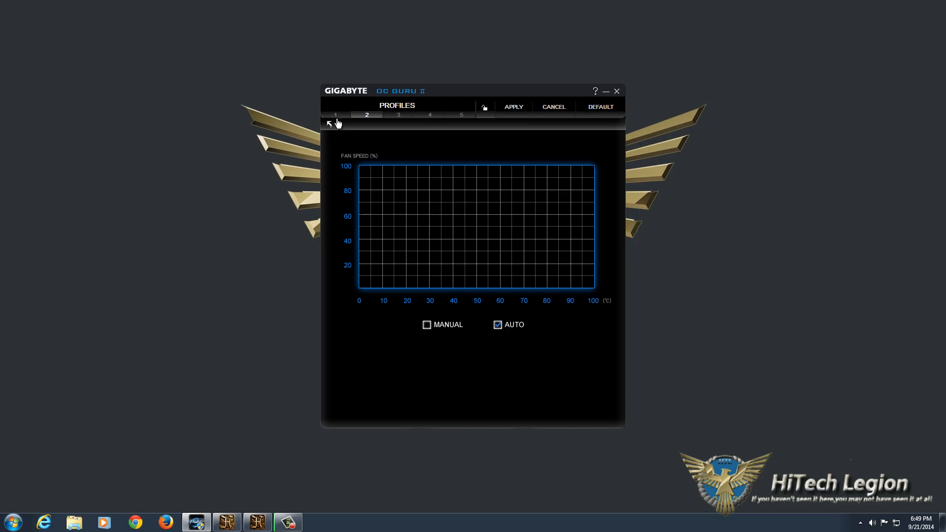
{"action": "left_click", "coordinate": [329, 123]}
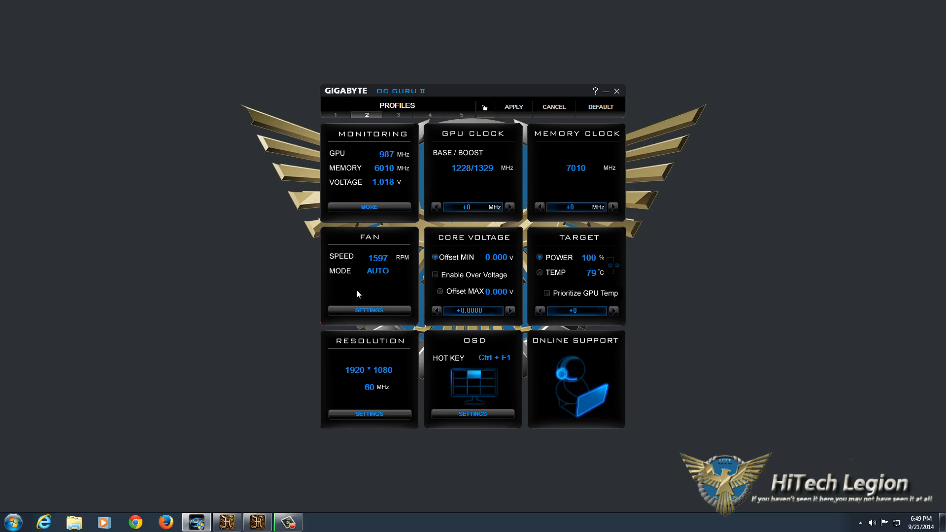
{"action": "mouse_move", "coordinate": [416, 288]}
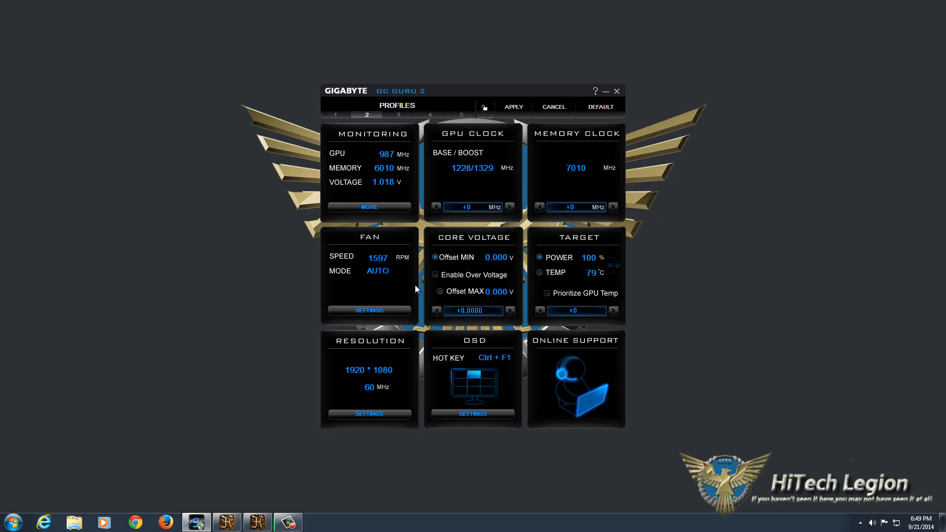
{"action": "mouse_move", "coordinate": [387, 265]}
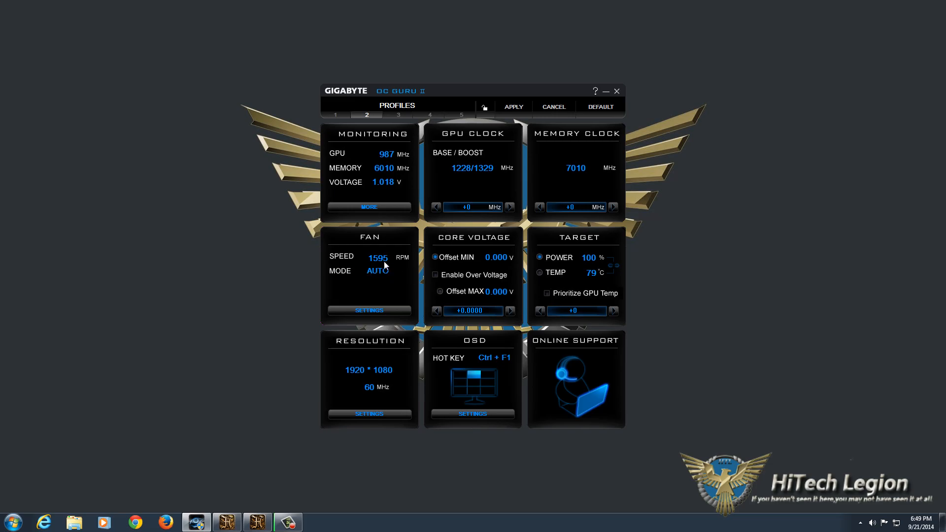
{"action": "mouse_move", "coordinate": [391, 196]}
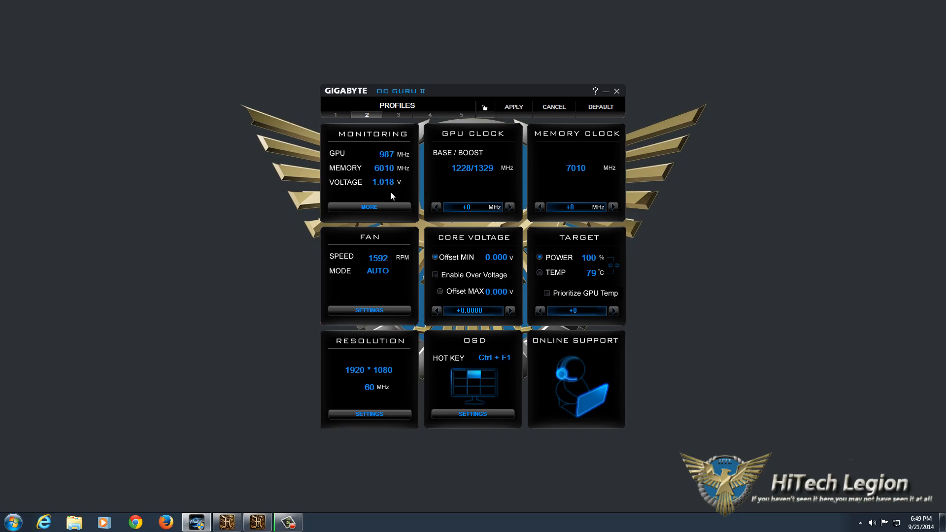
{"action": "mouse_move", "coordinate": [385, 167]}
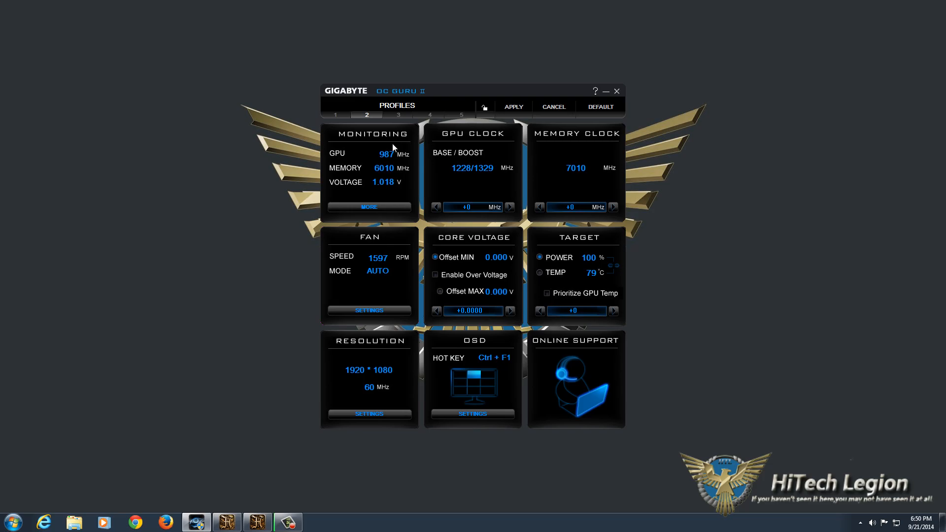
- Load and apply profile 1: GPU clock +215 MHz, voltage +0.0375 V, power target 122%
{"action": "left_click", "coordinate": [335, 114]}
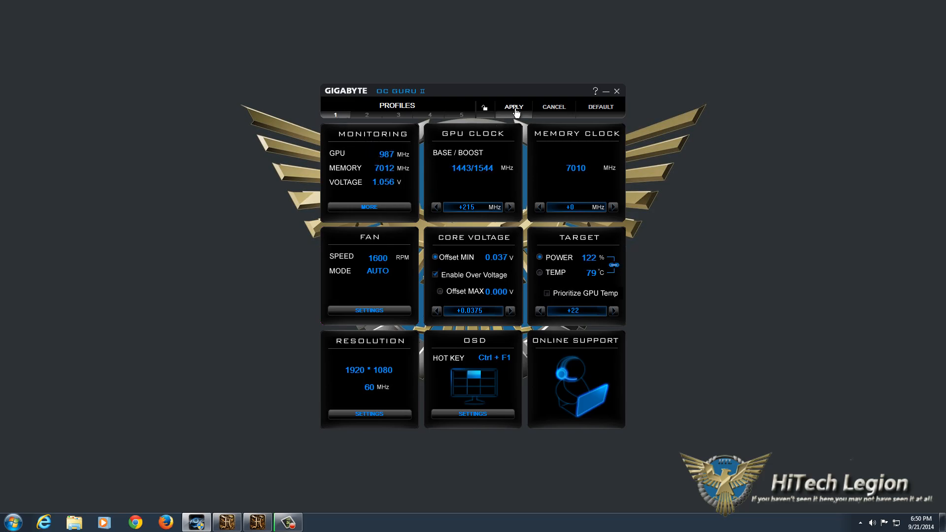
{"action": "left_click", "coordinate": [513, 106]}
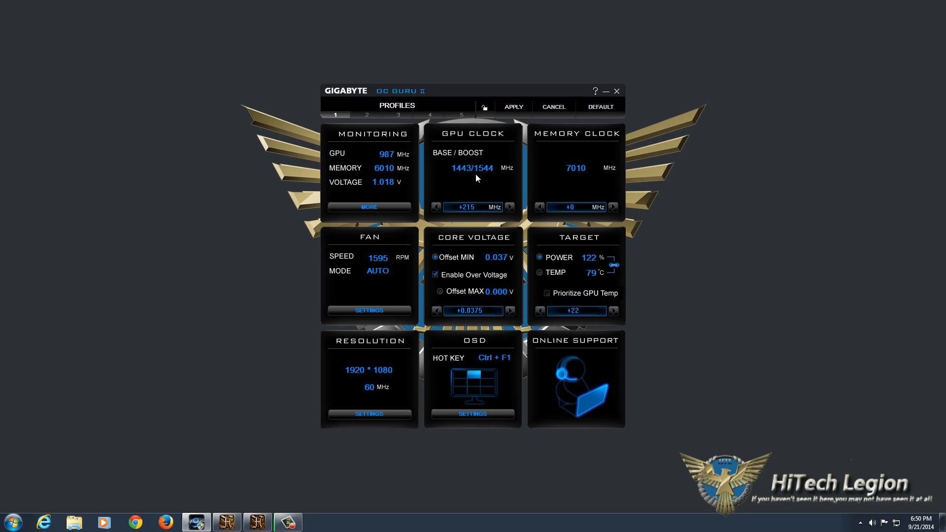
{"action": "mouse_move", "coordinate": [441, 162]}
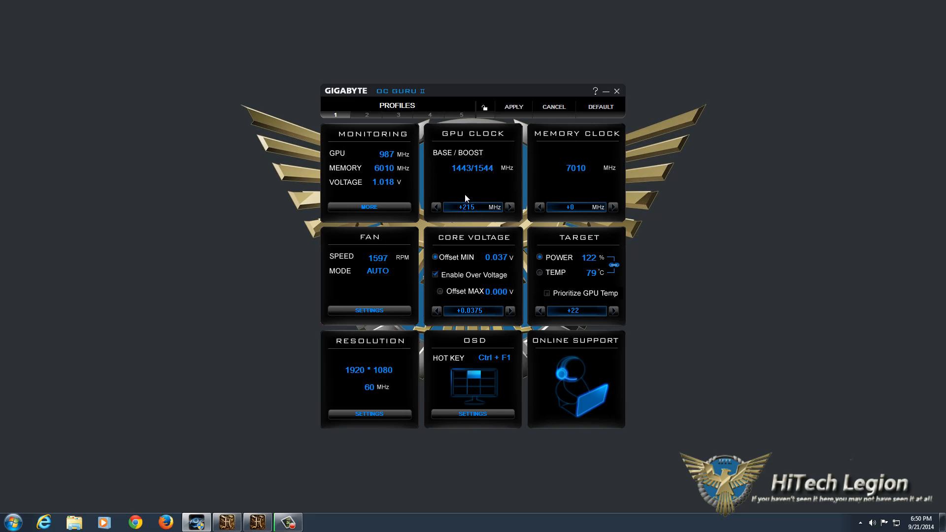
{"action": "mouse_move", "coordinate": [482, 190]}
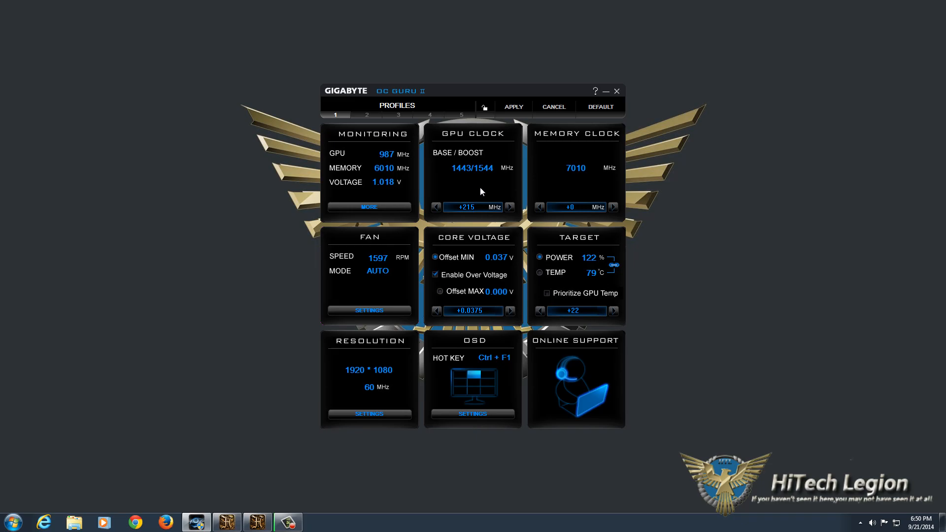
{"action": "mouse_move", "coordinate": [551, 189]}
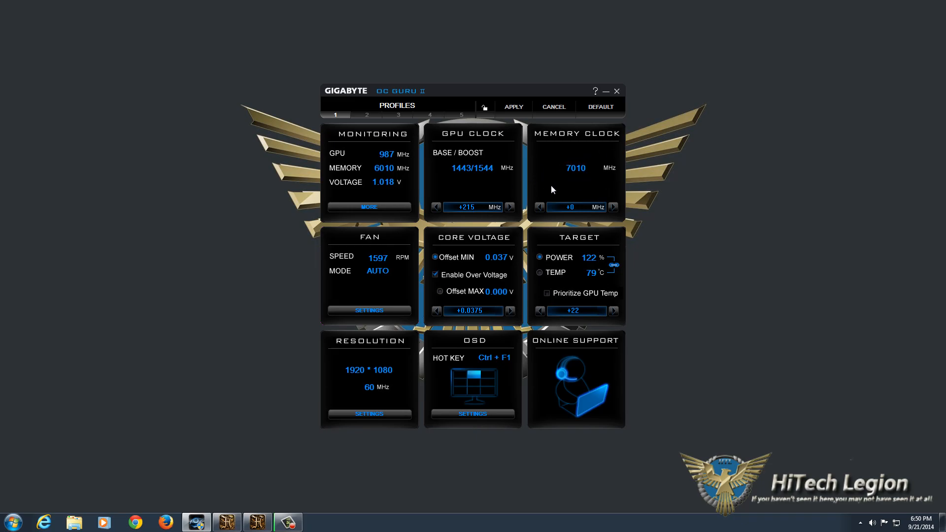
{"action": "mouse_move", "coordinate": [550, 218]}
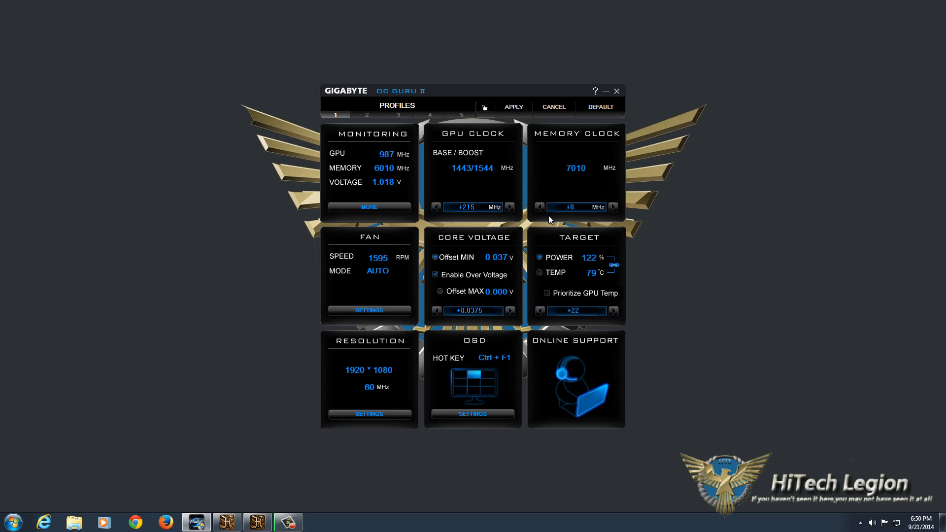
{"action": "mouse_move", "coordinate": [347, 275]}
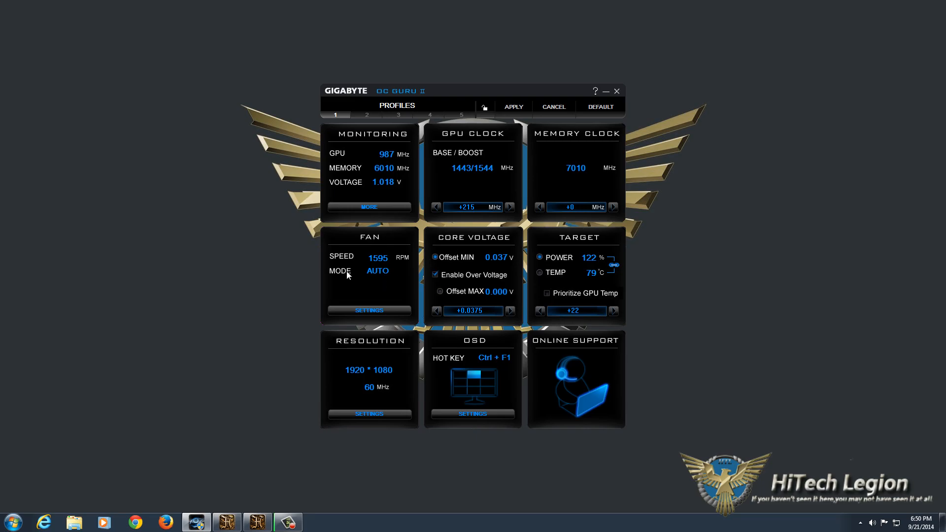
{"action": "mouse_move", "coordinate": [319, 246]}
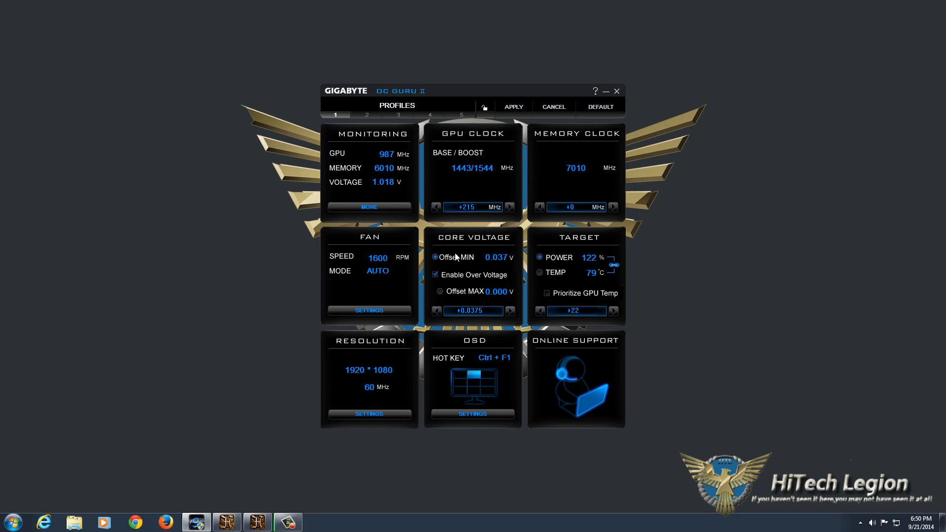
{"action": "mouse_move", "coordinate": [493, 264]}
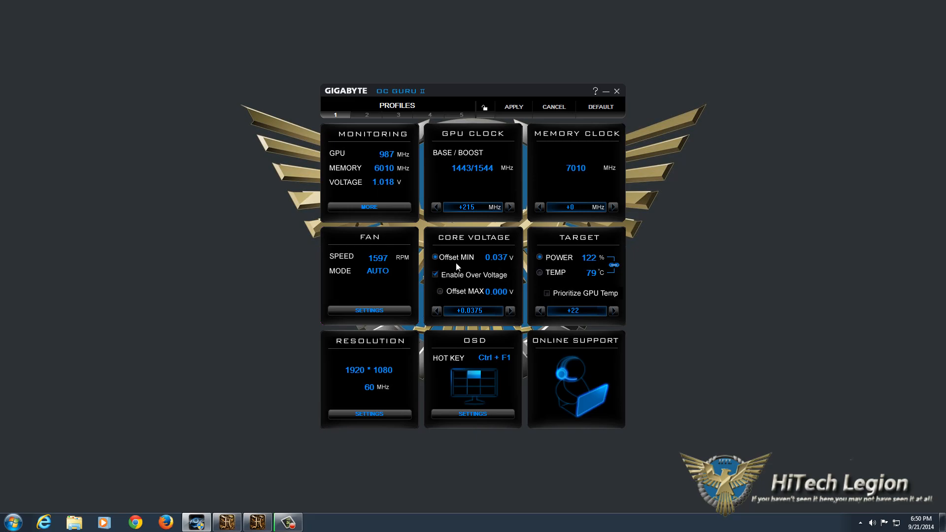
{"action": "mouse_move", "coordinate": [488, 267]}
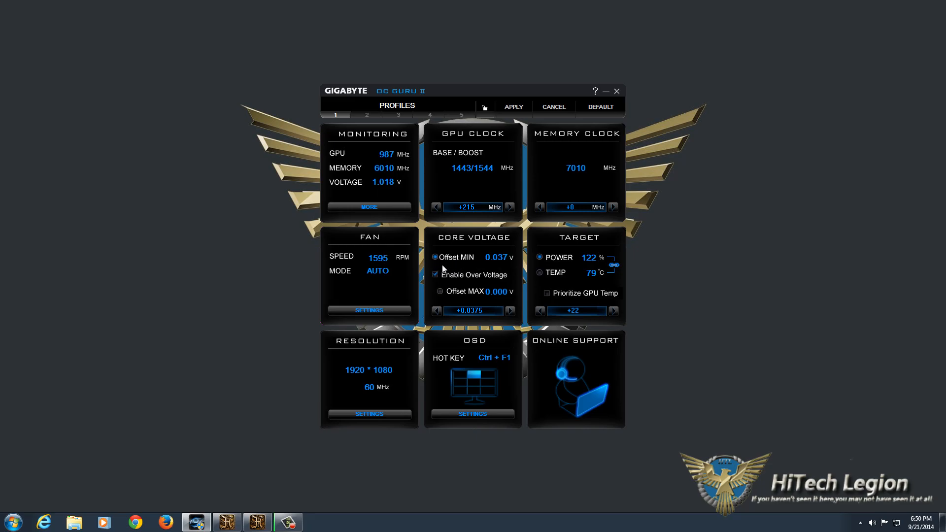
{"action": "mouse_move", "coordinate": [551, 259]}
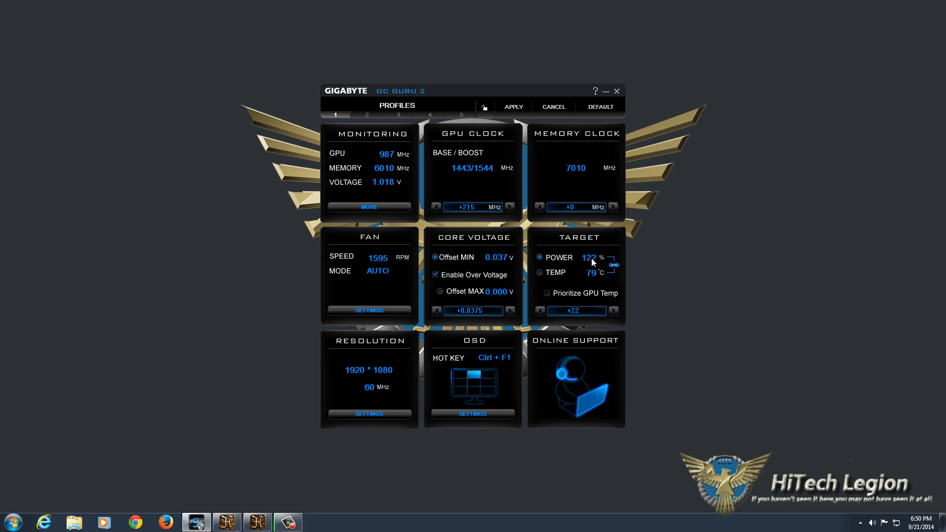
{"action": "mouse_move", "coordinate": [594, 284]}
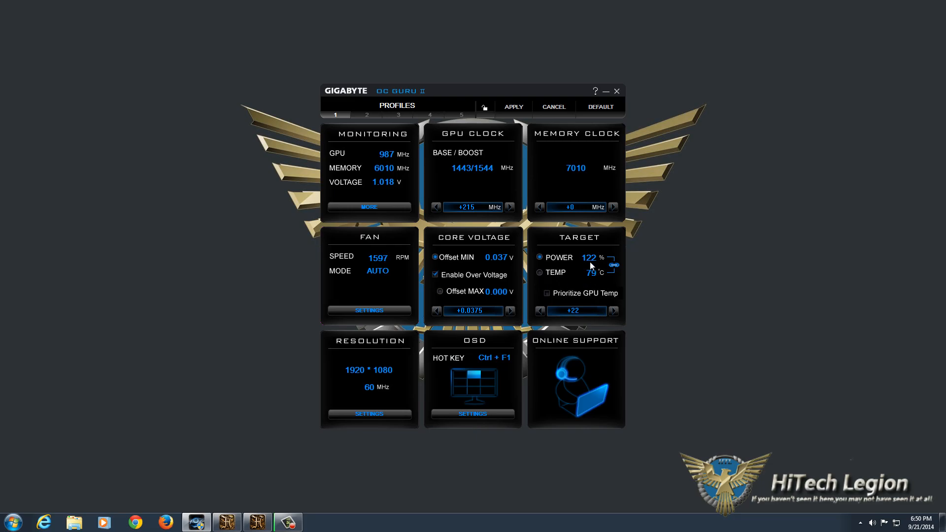
{"action": "mouse_move", "coordinate": [587, 262]}
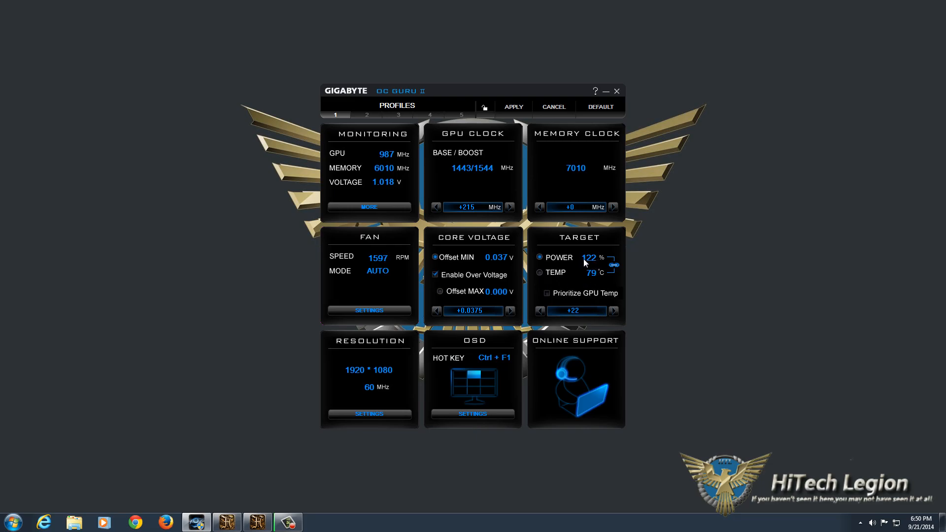
{"action": "mouse_move", "coordinate": [581, 273]}
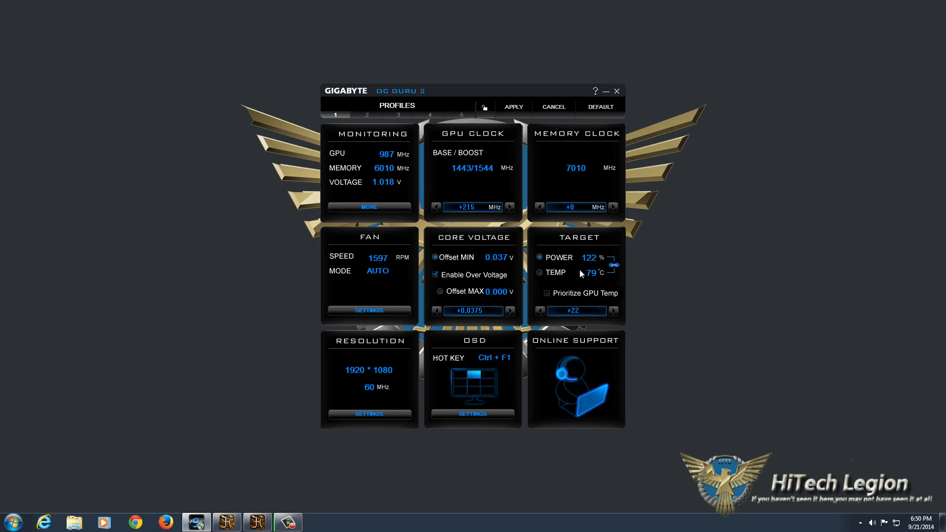
{"action": "mouse_move", "coordinate": [563, 234]}
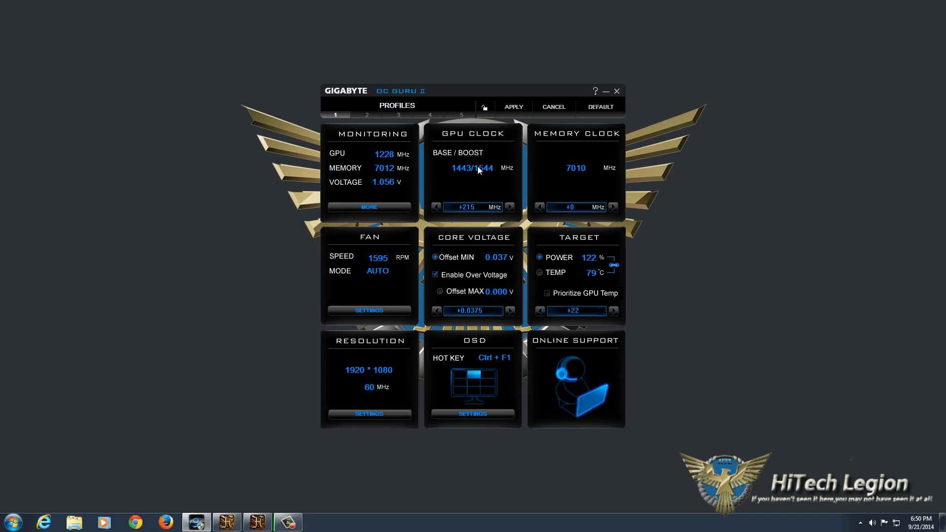
{"action": "mouse_move", "coordinate": [454, 403]}
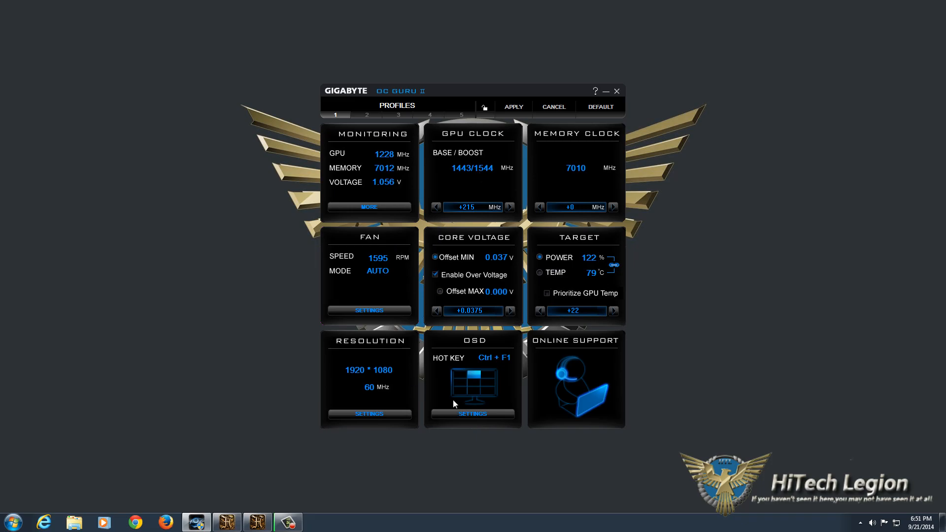
{"action": "mouse_move", "coordinate": [411, 291]}
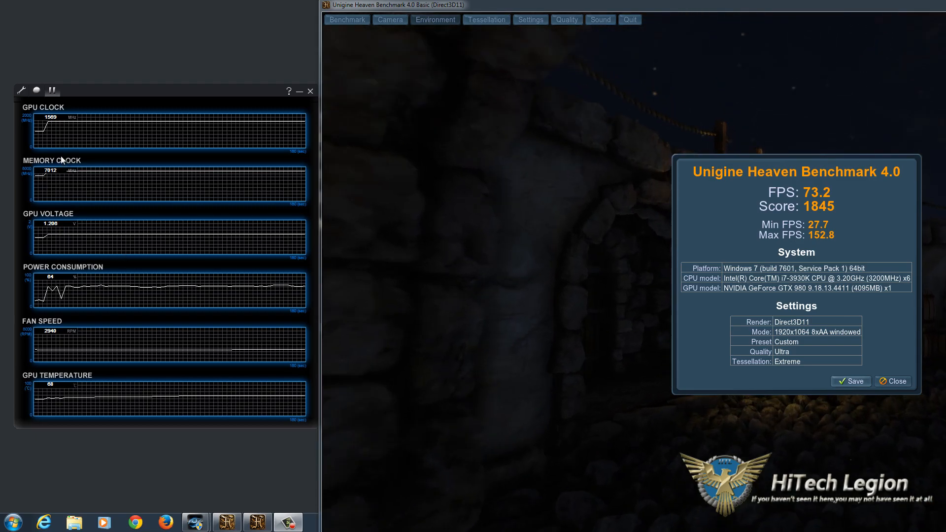
{"action": "mouse_move", "coordinate": [73, 411]}
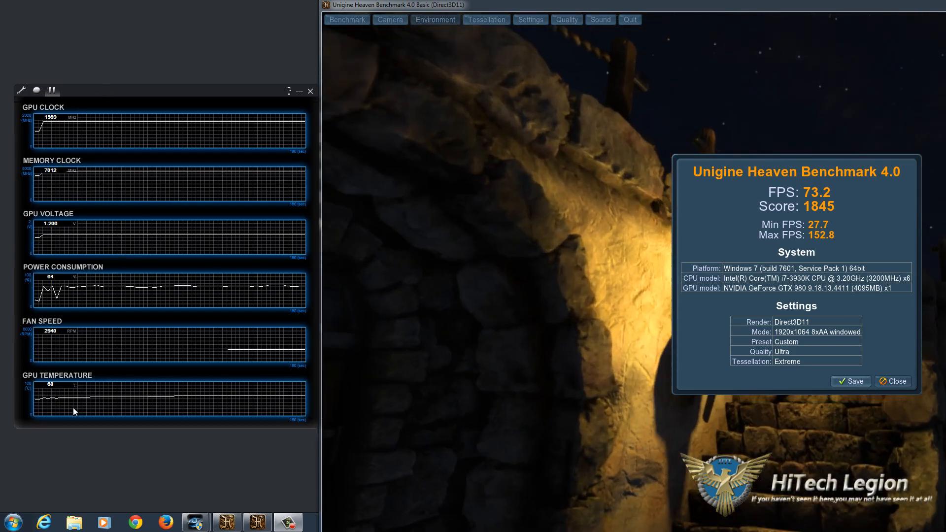